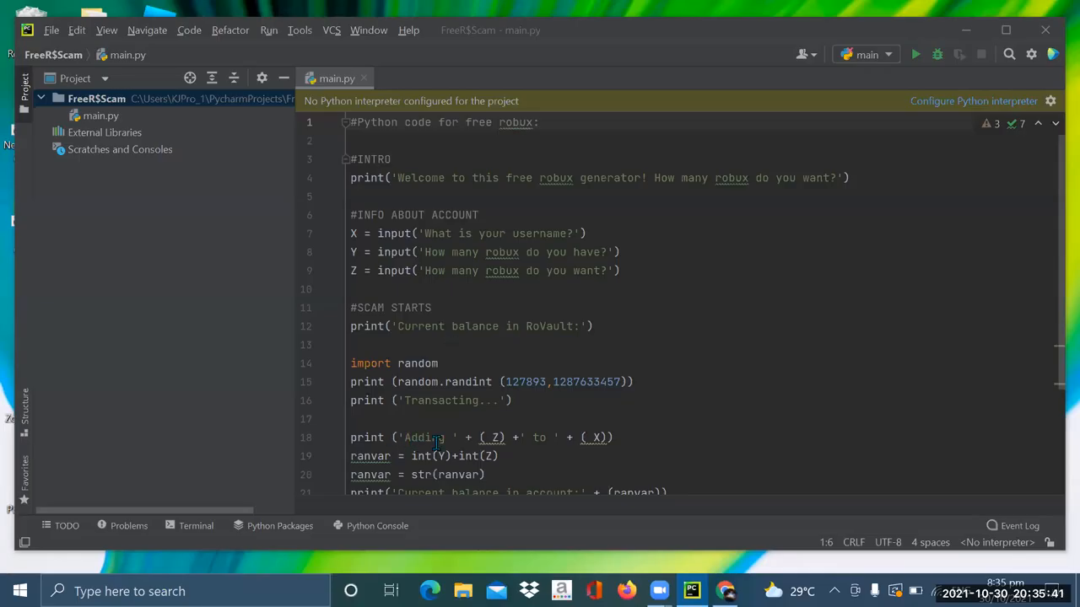
{"action": "mouse_move", "coordinate": [498, 233]}
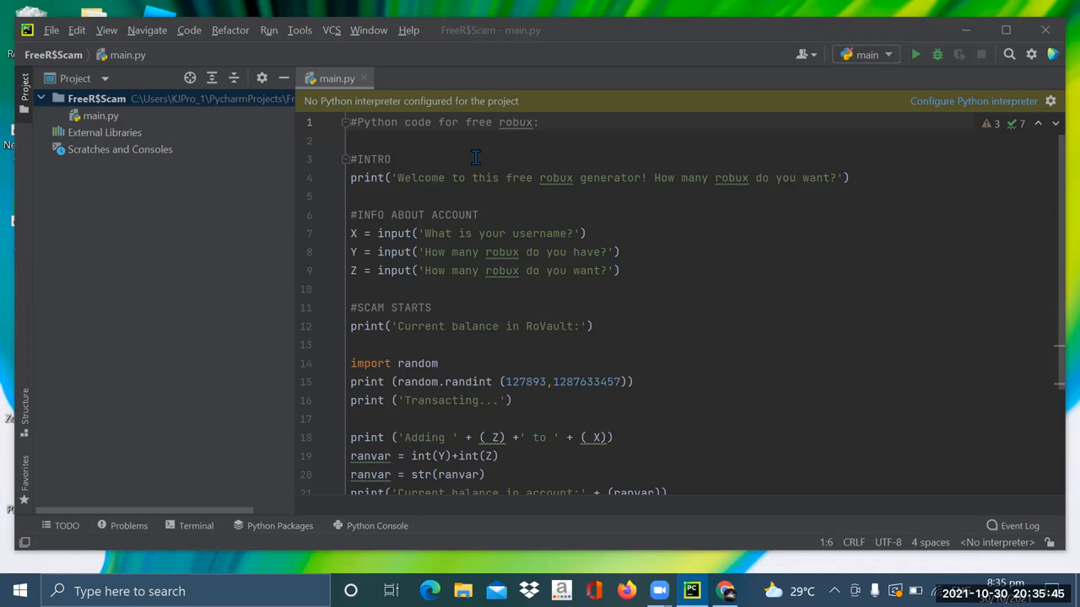
Delete the '#Python code for free robux:' header comment and its blank line from main.py.
{"action": "left_click", "coordinate": [463, 252]}
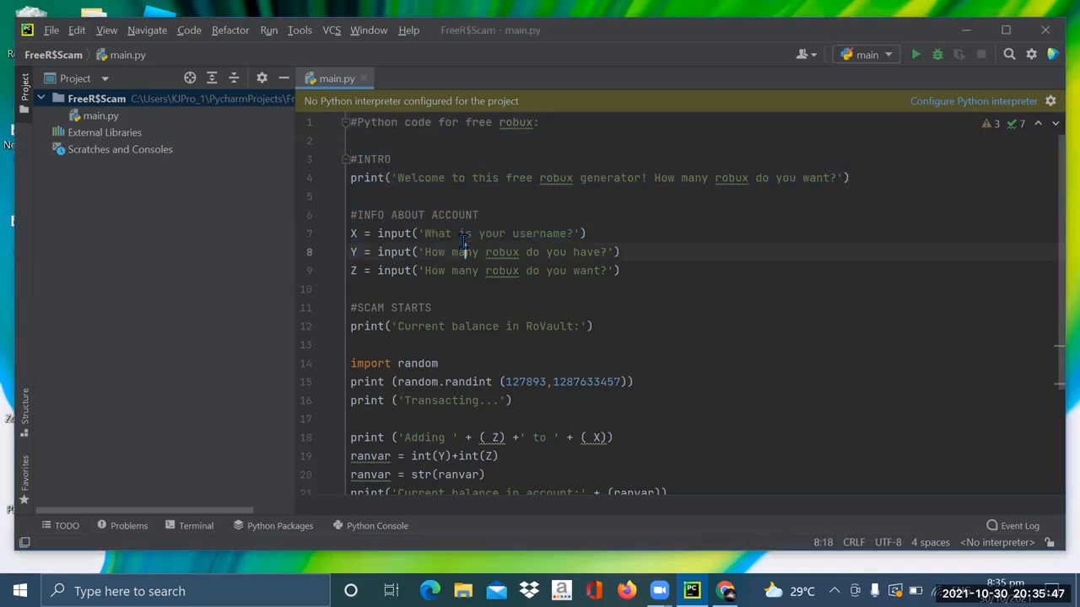
{"action": "left_click", "coordinate": [393, 178]}
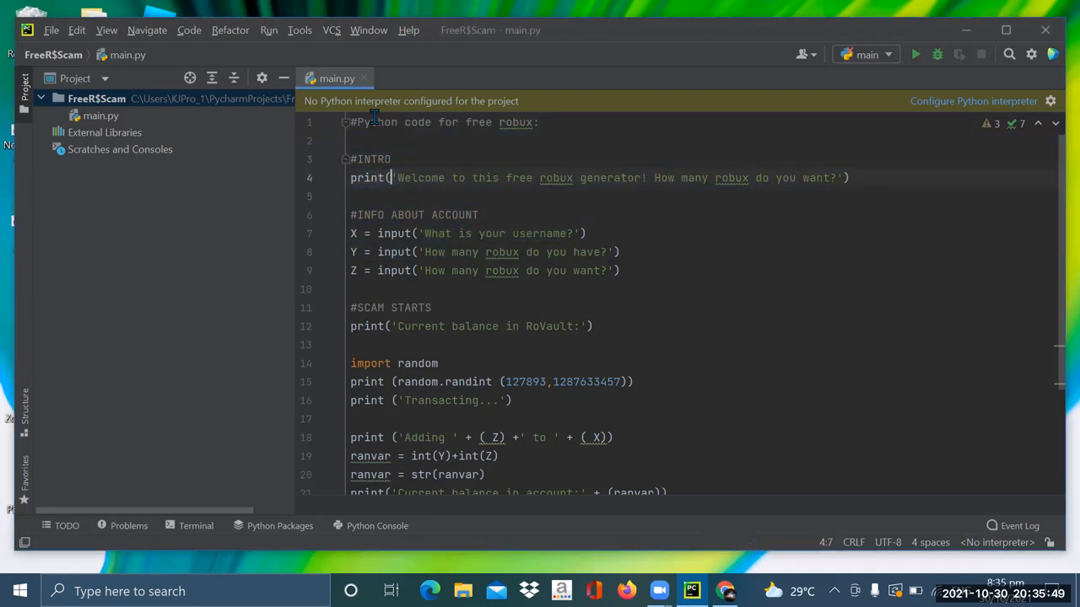
{"action": "left_click", "coordinate": [557, 140]}
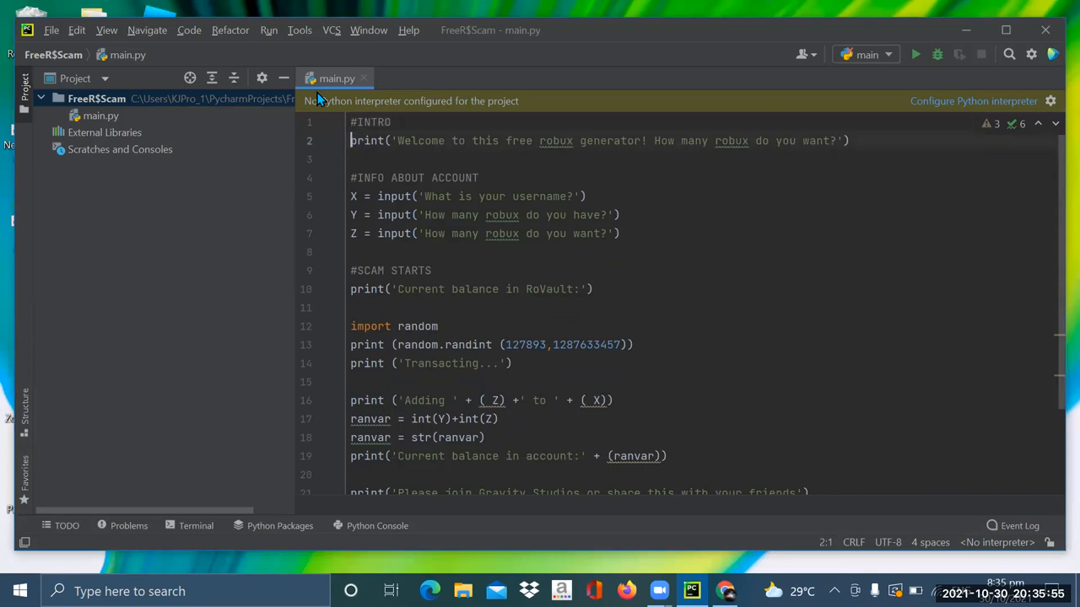
Delete the #INTRO comment line from main.py.
{"action": "left_click", "coordinate": [445, 177]}
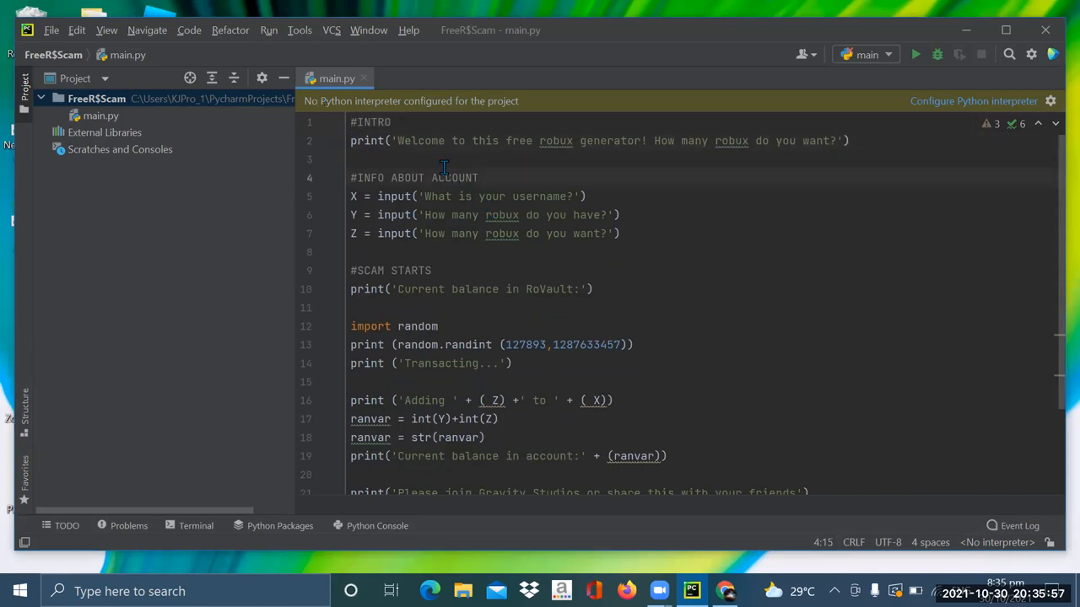
{"action": "left_click", "coordinate": [389, 122]}
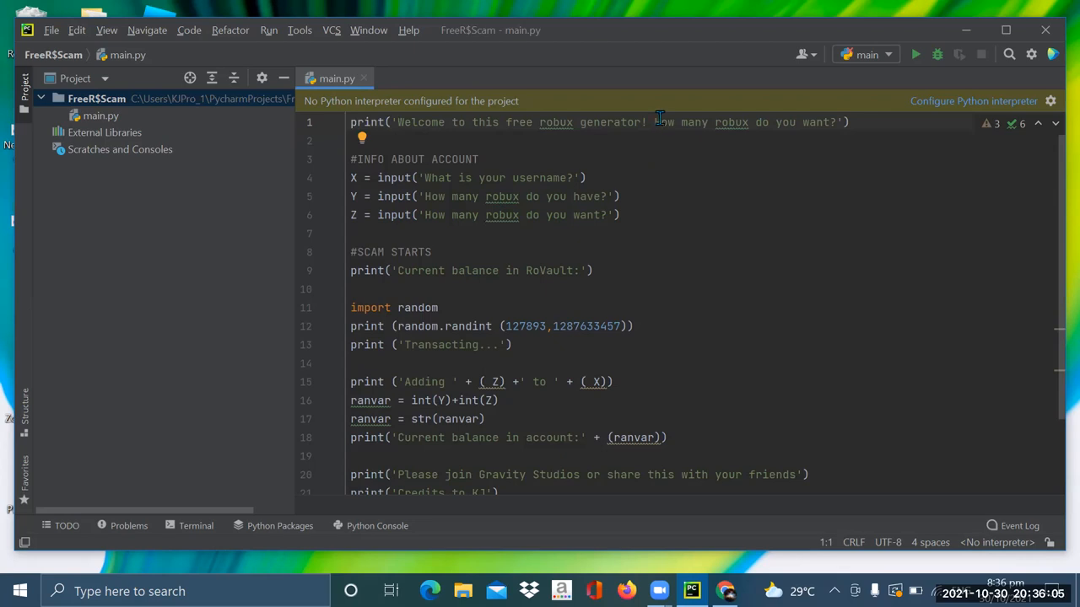
{"action": "left_click", "coordinate": [585, 177]}
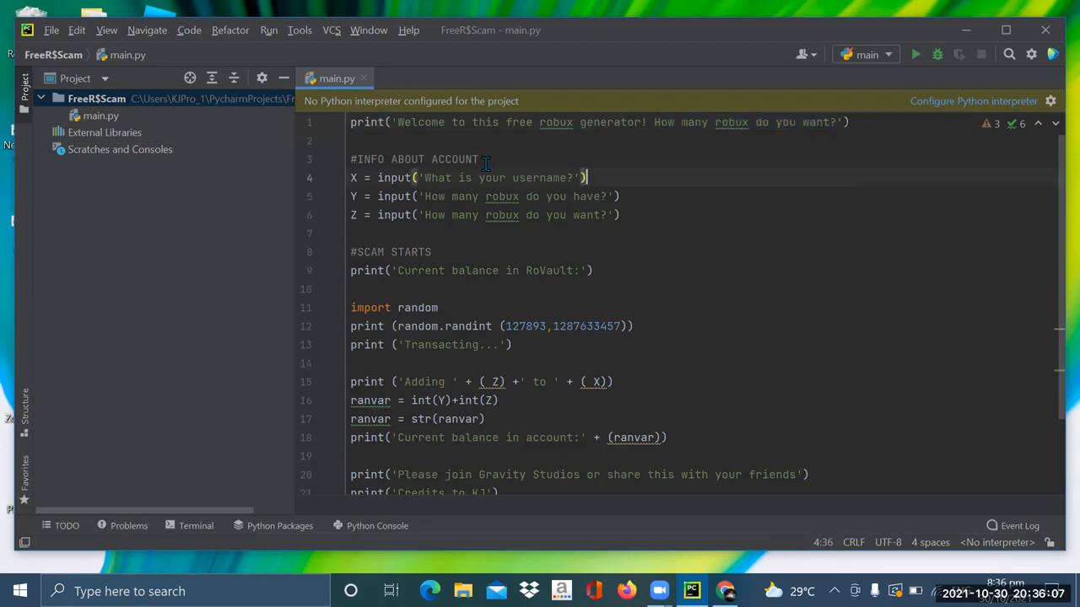
Erase the #INFO ABOUT ACCOUNT and #SCAM STARTS comment lines.
{"action": "left_click", "coordinate": [551, 158]}
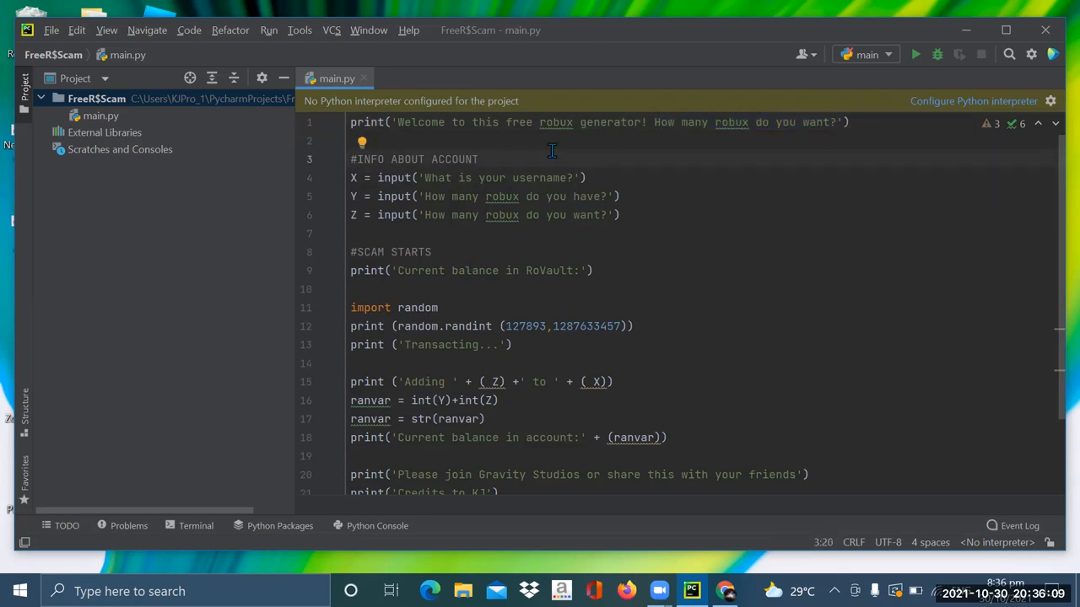
{"action": "mouse_move", "coordinate": [504, 174]}
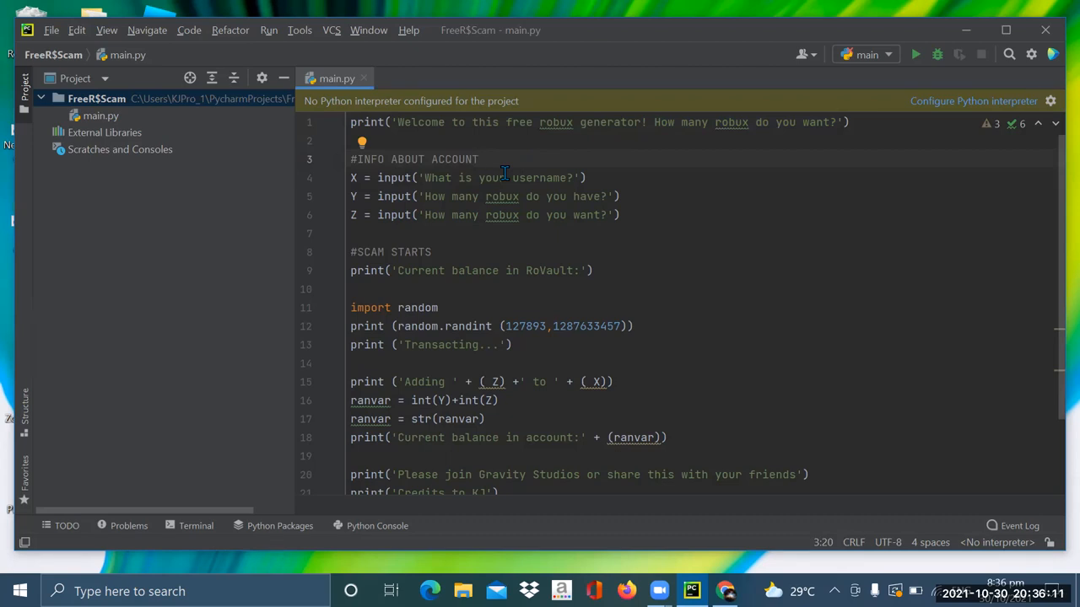
{"action": "mouse_move", "coordinate": [468, 282]}
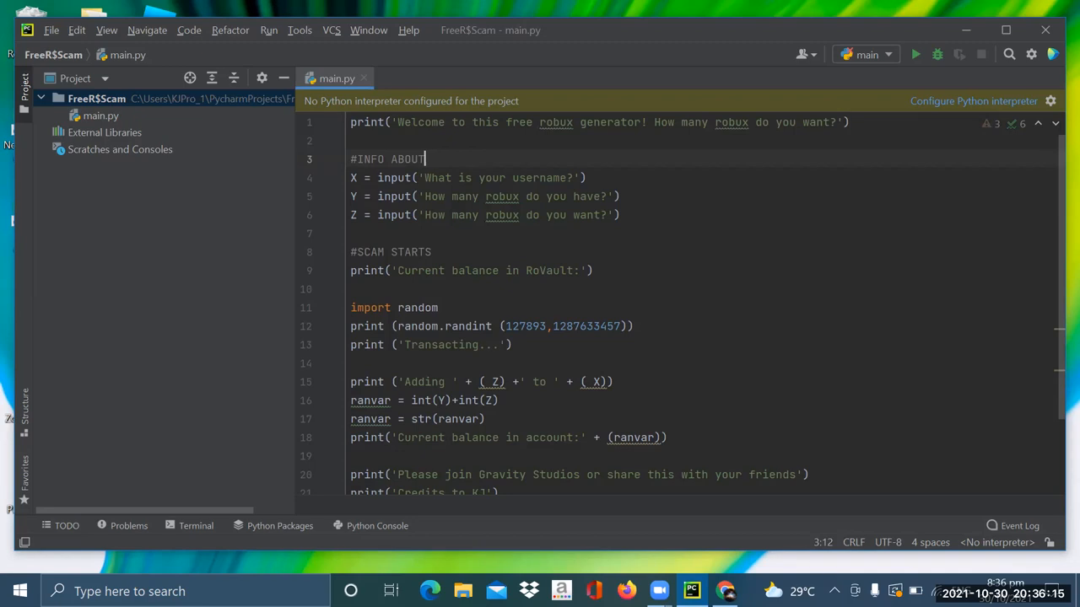
{"action": "key", "text": "Backspace"}
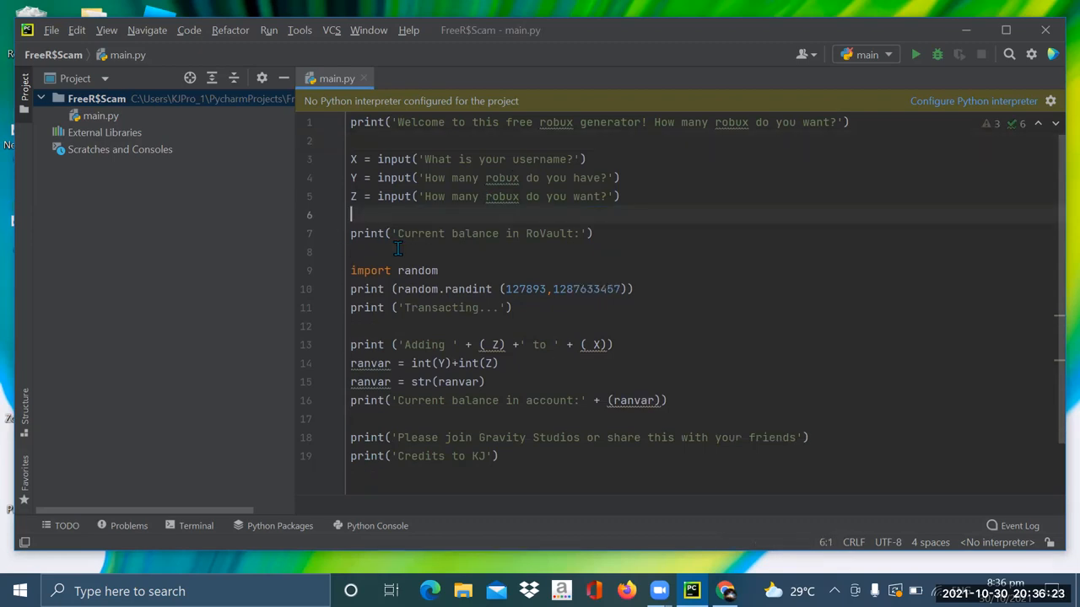
{"action": "left_click", "coordinate": [354, 252]}
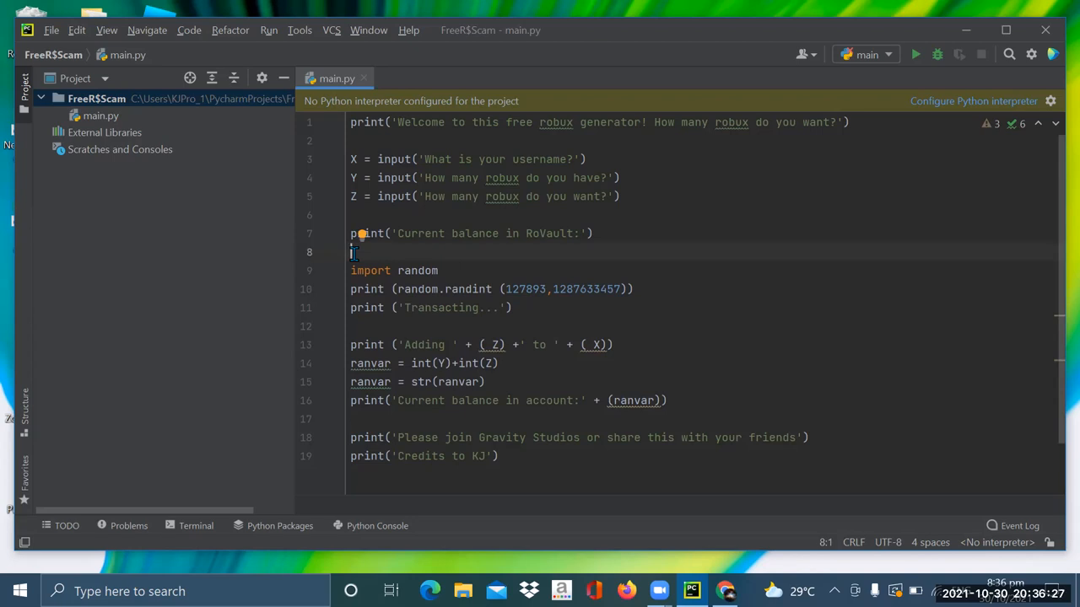
{"action": "right_click", "coordinate": [443, 228]}
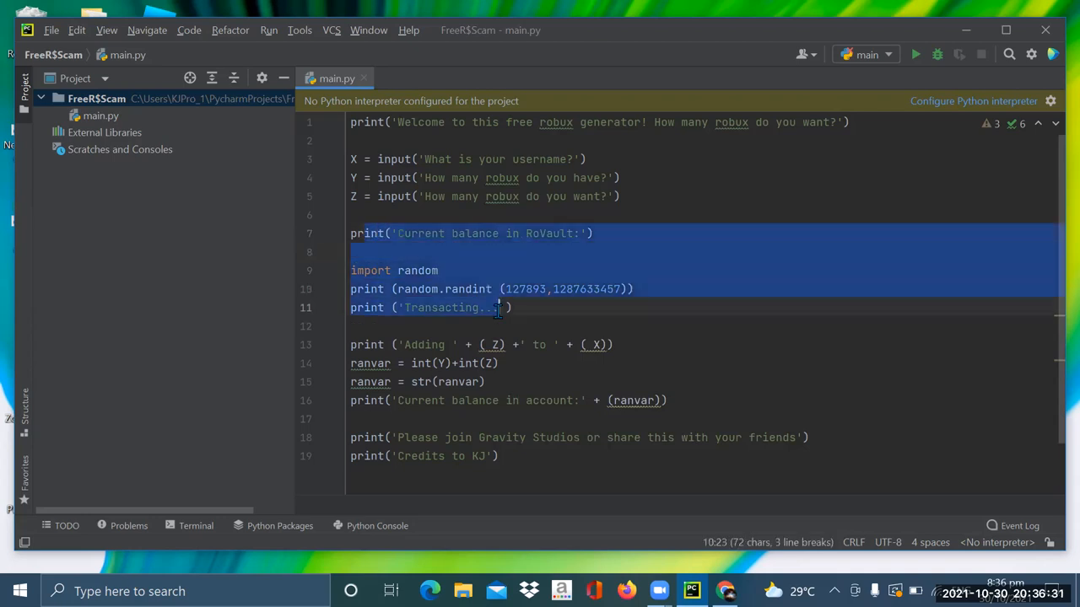
{"action": "left_click", "coordinate": [529, 233]}
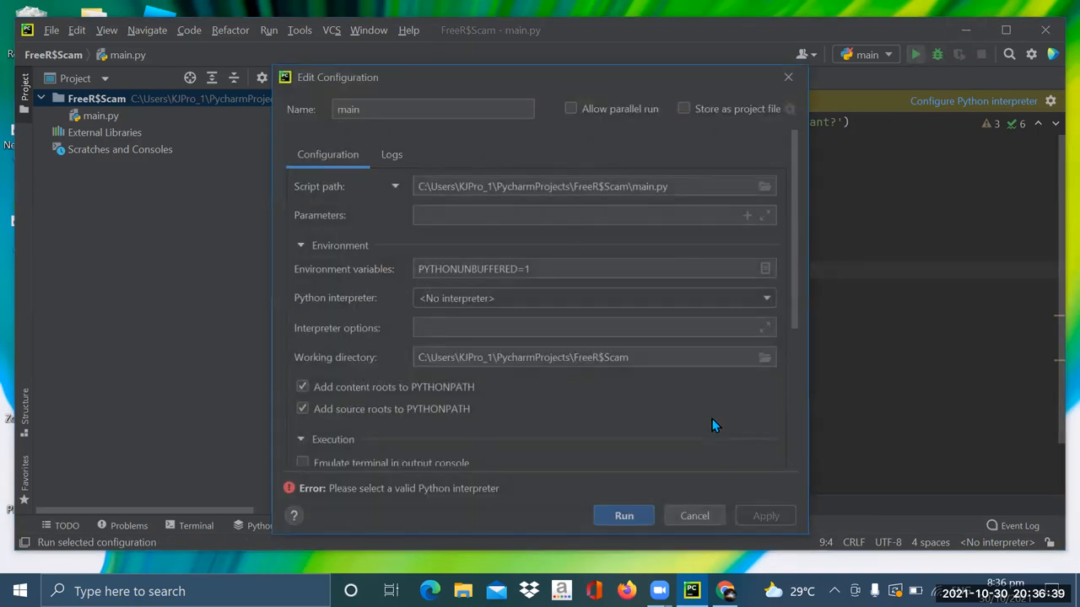
Attempt to run main.py despite the missing-interpreter warning in the run settings.
{"action": "left_click", "coordinate": [694, 515]}
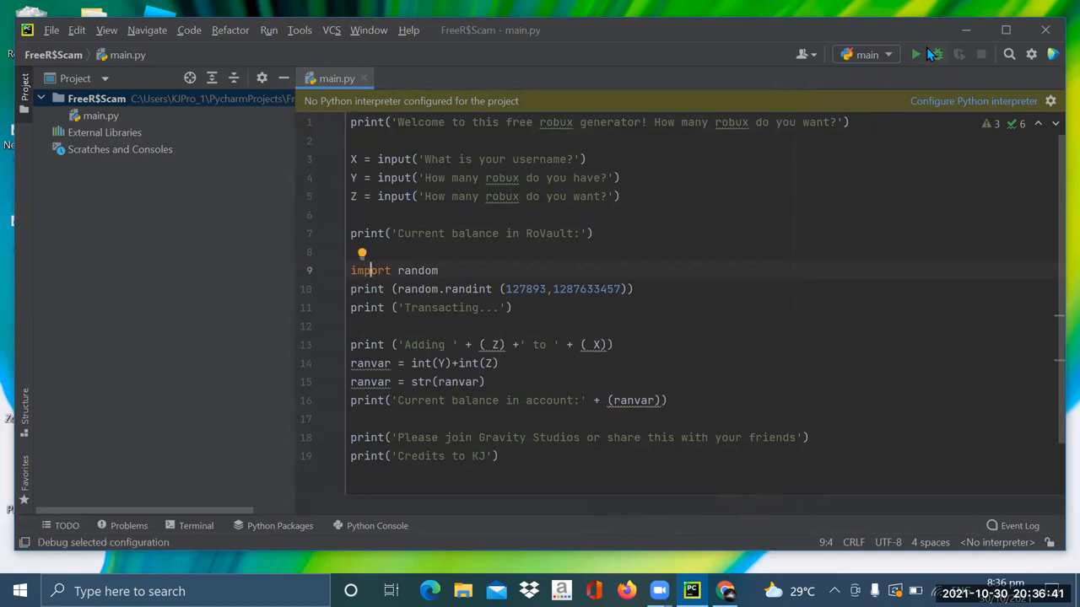
{"action": "left_click", "coordinate": [916, 54]}
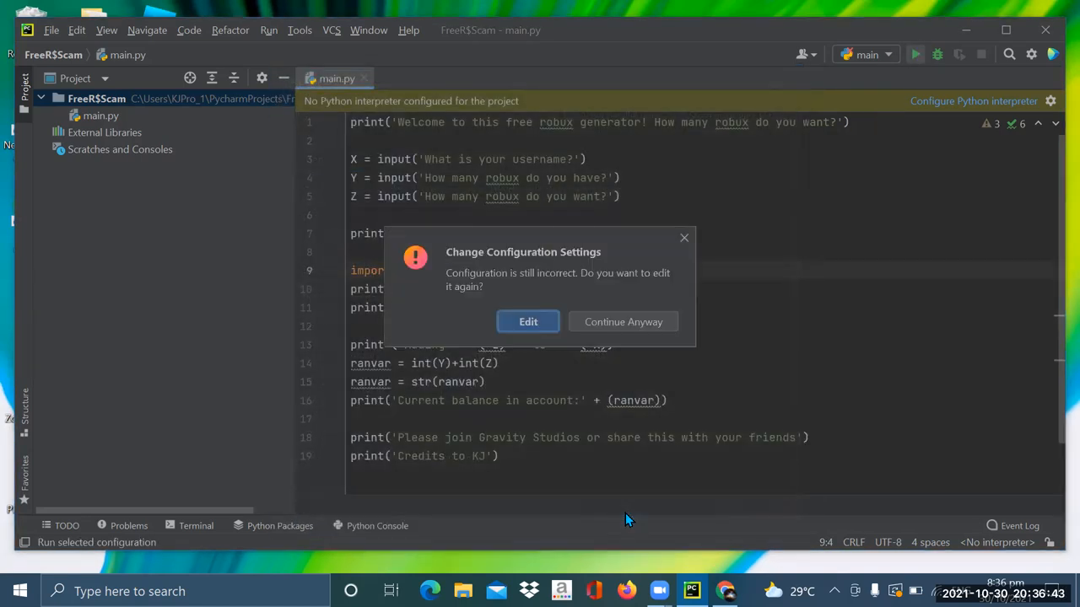
{"action": "mouse_move", "coordinate": [527, 322]}
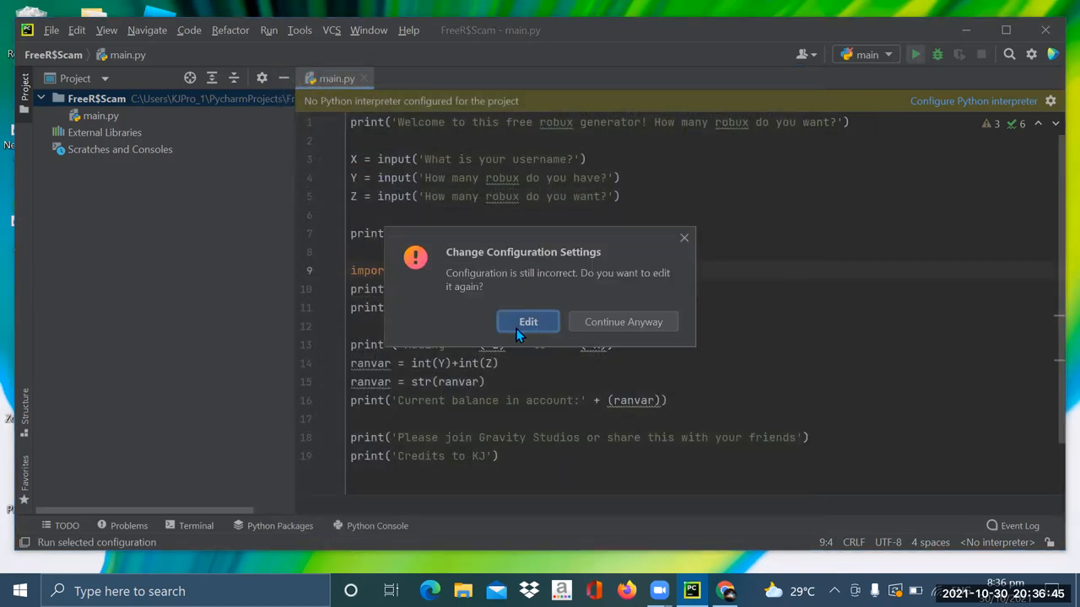
{"action": "left_click", "coordinate": [527, 321]}
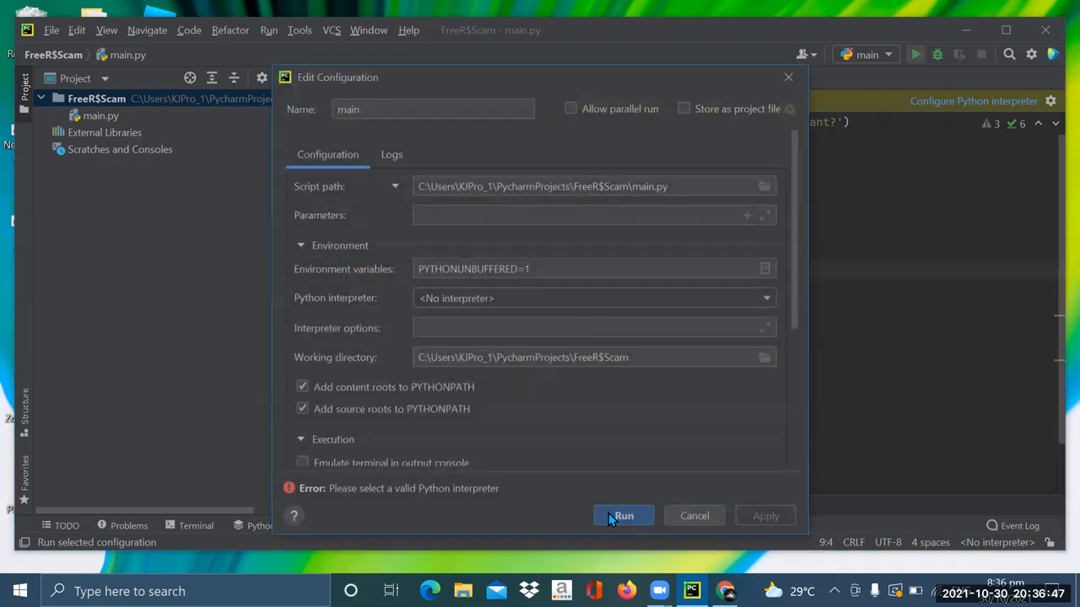
{"action": "left_click", "coordinate": [623, 515]}
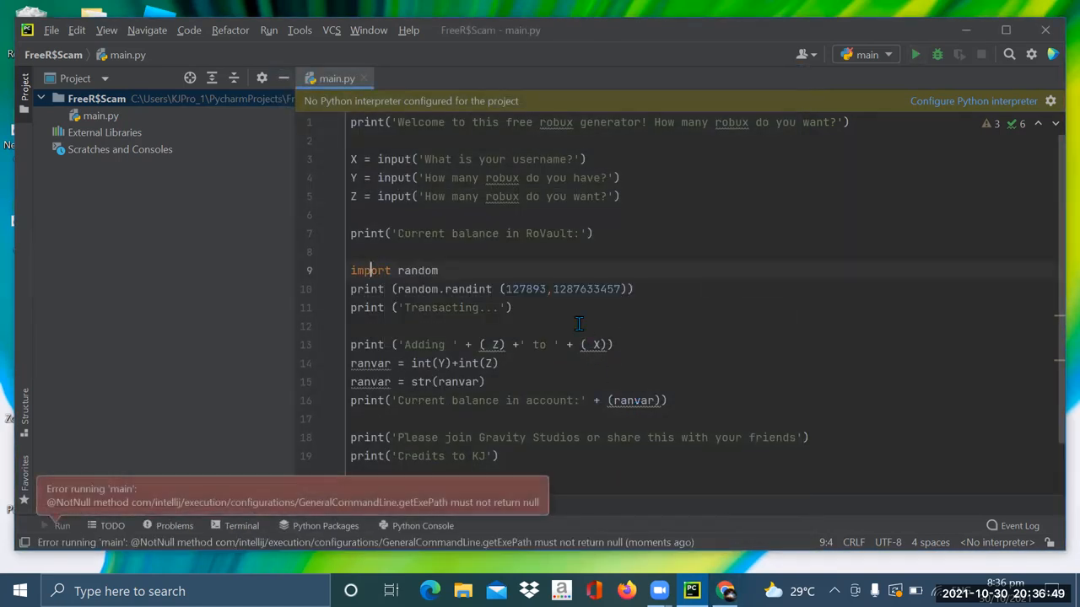
Check the run configuration's available interpreters, retry the run, and close the settings.
{"action": "left_click", "coordinate": [498, 362]}
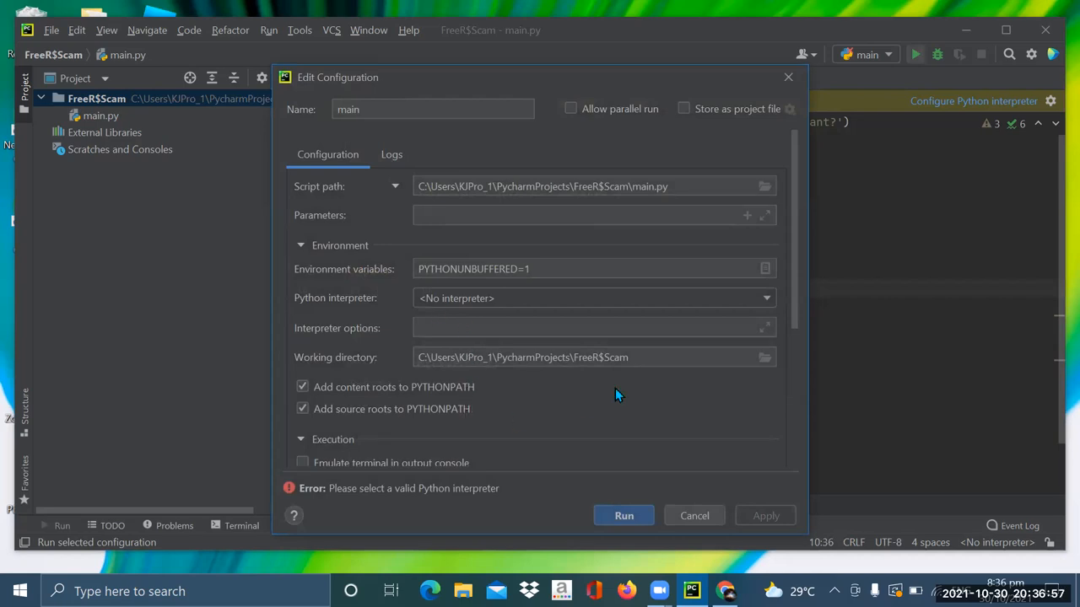
{"action": "scroll", "scroll_direction": "down", "scroll_amount": 3}
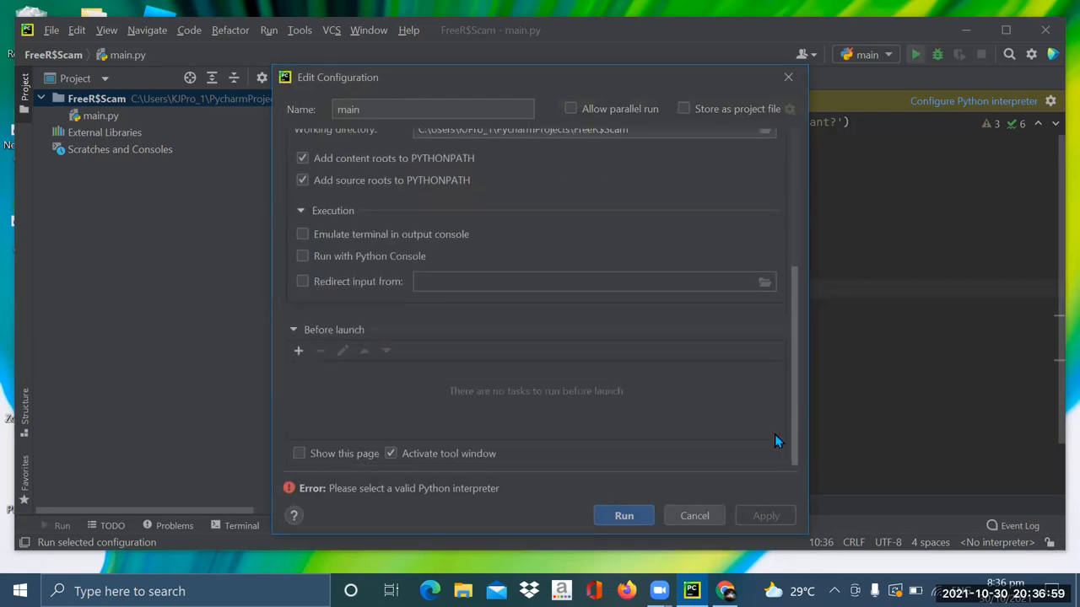
{"action": "mouse_move", "coordinate": [471, 489]}
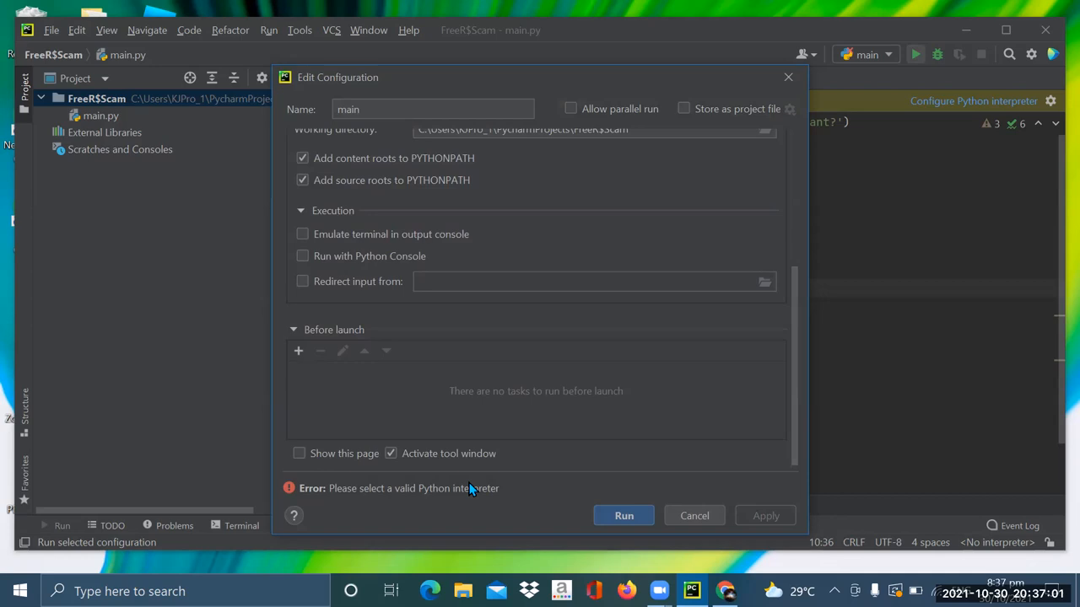
{"action": "mouse_move", "coordinate": [713, 378]}
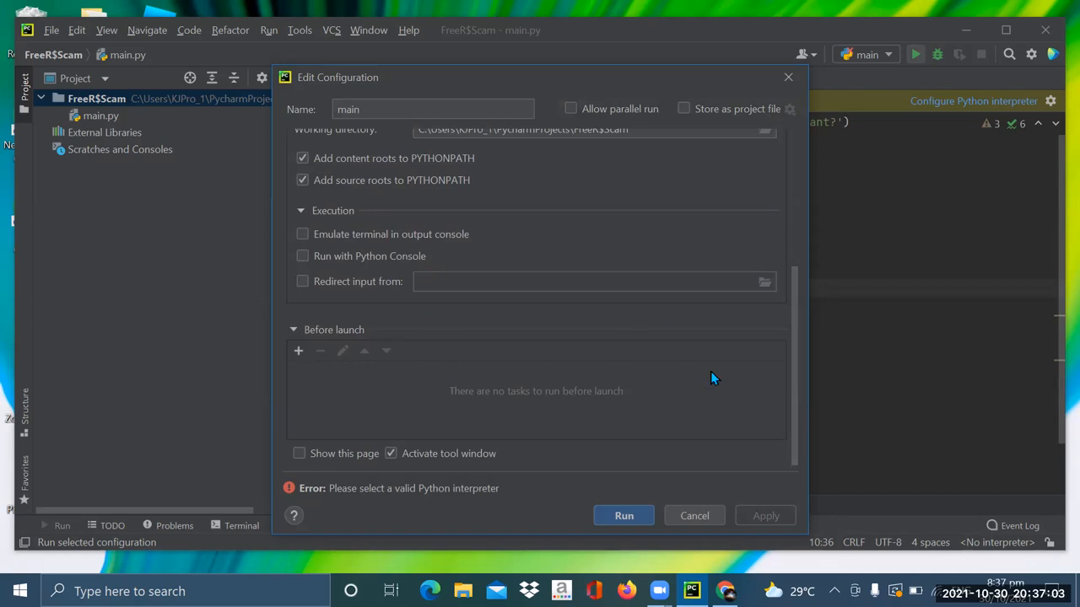
{"action": "scroll", "scroll_direction": "up", "scroll_amount": 3}
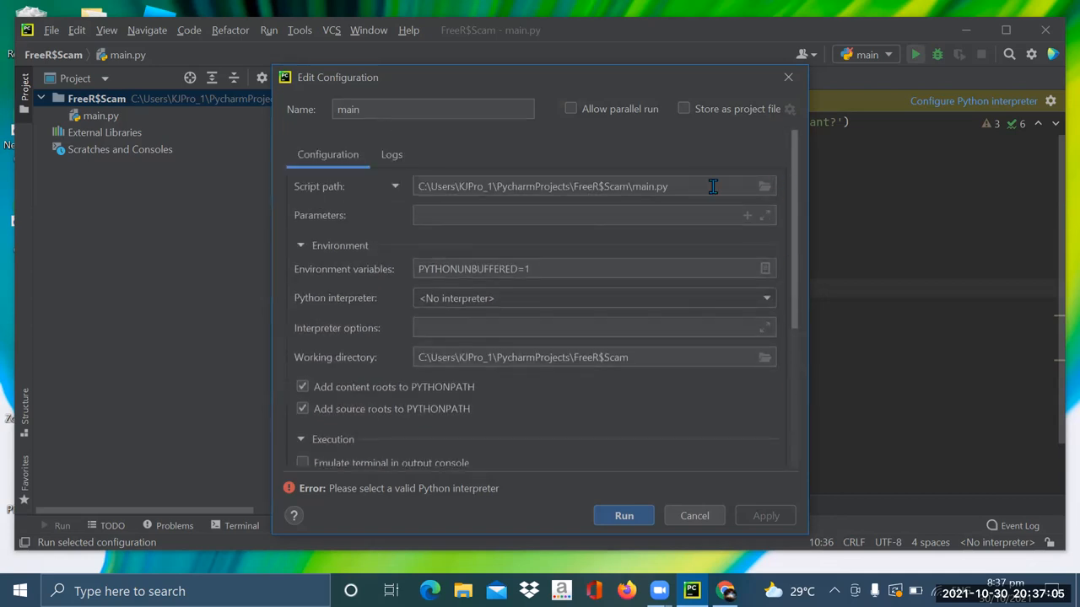
{"action": "left_click", "coordinate": [764, 298]}
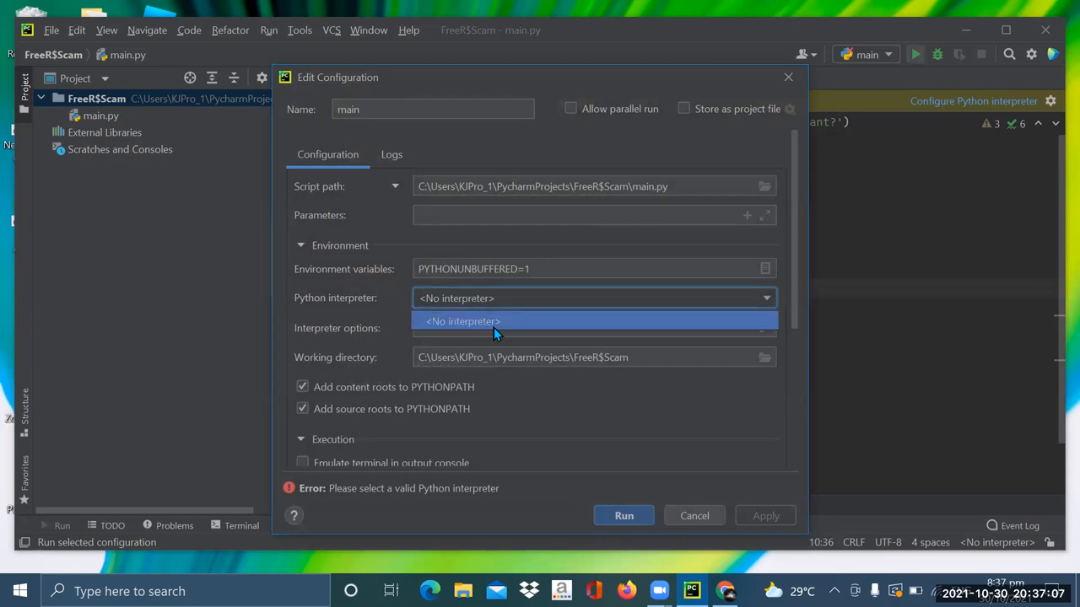
{"action": "left_click", "coordinate": [624, 515]}
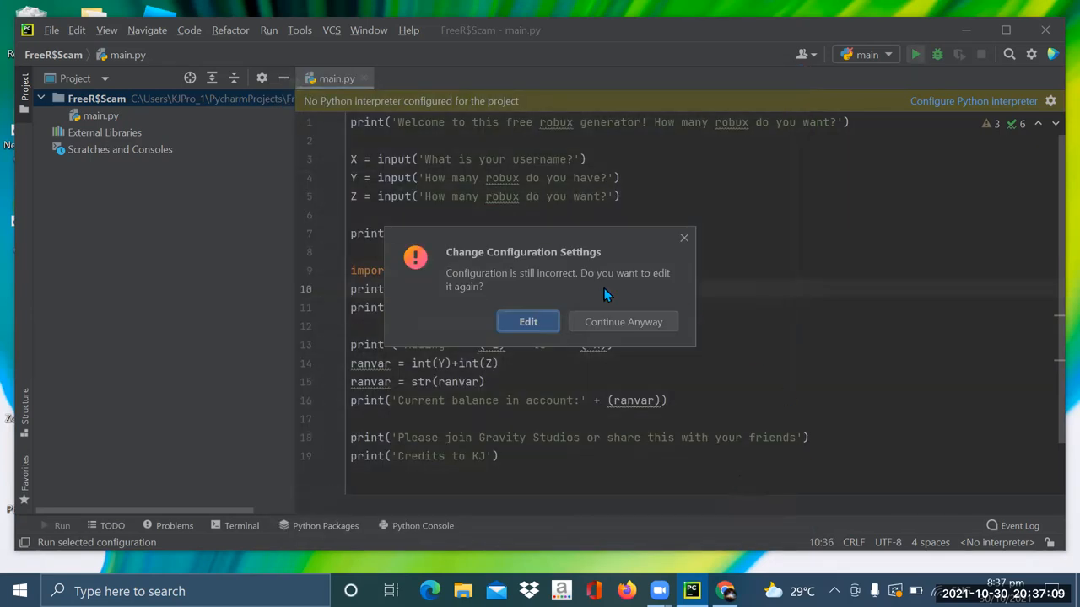
{"action": "left_click", "coordinate": [529, 321]}
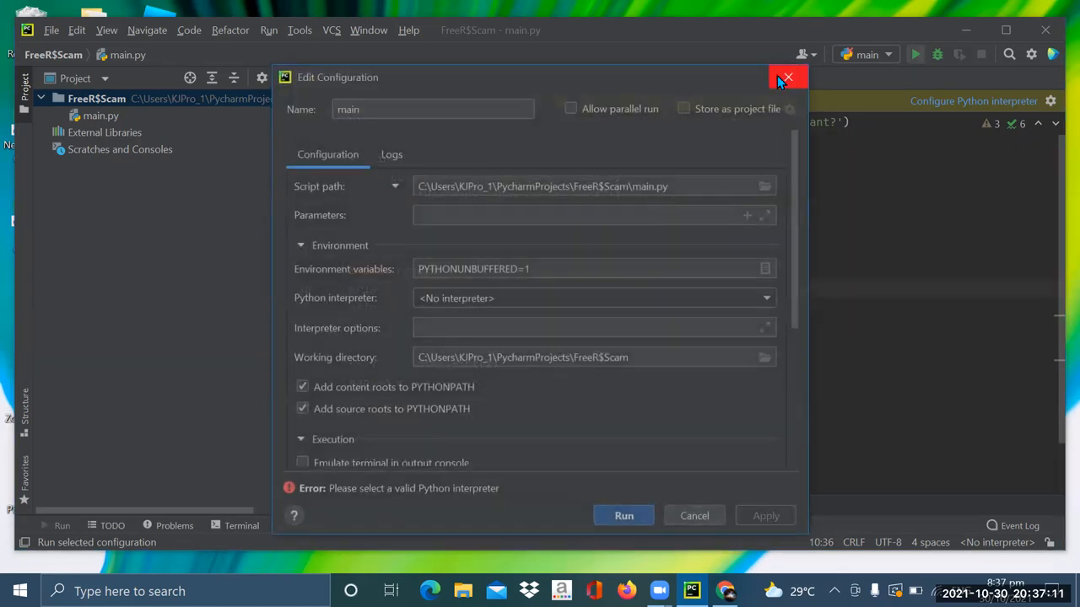
{"action": "left_click", "coordinate": [787, 78]}
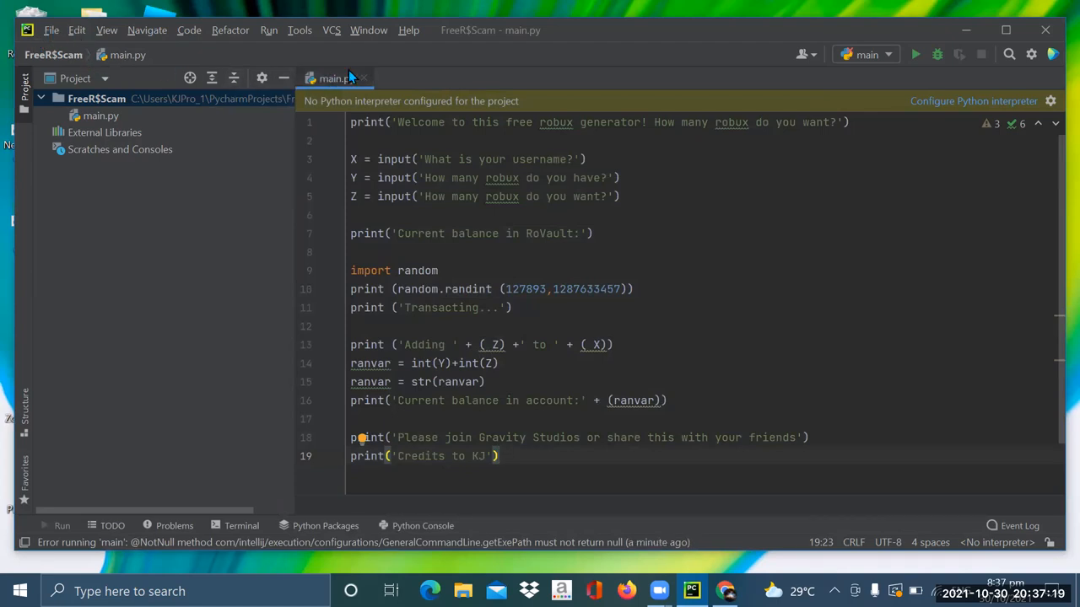
Debug main with Allow parallel run ticked, continuing anyway past the configuration warning.
{"action": "left_click", "coordinate": [438, 159]}
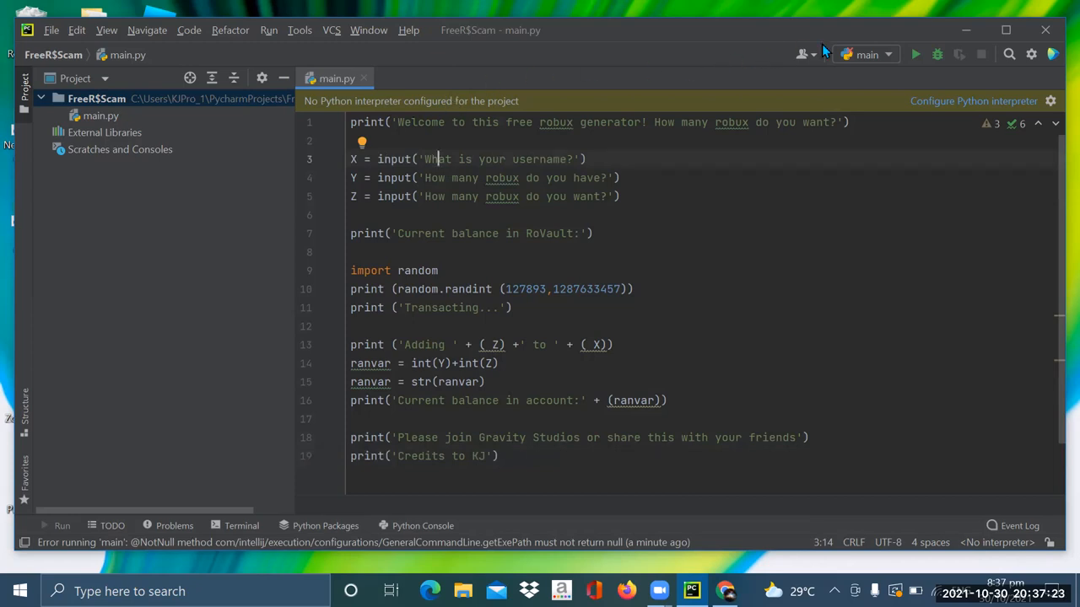
{"action": "mouse_move", "coordinate": [869, 103]}
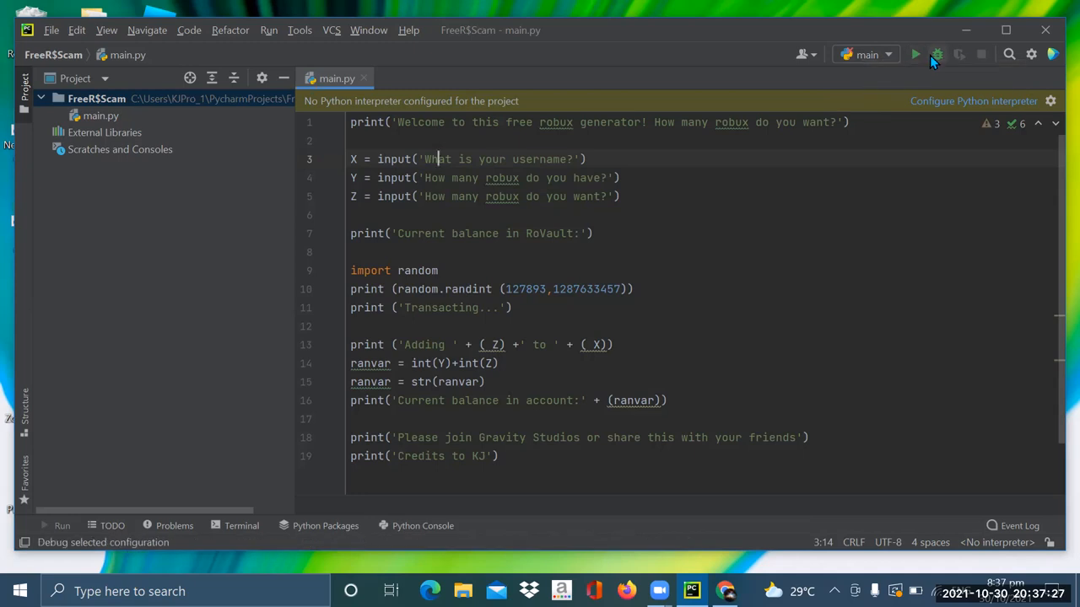
{"action": "left_click", "coordinate": [937, 54]}
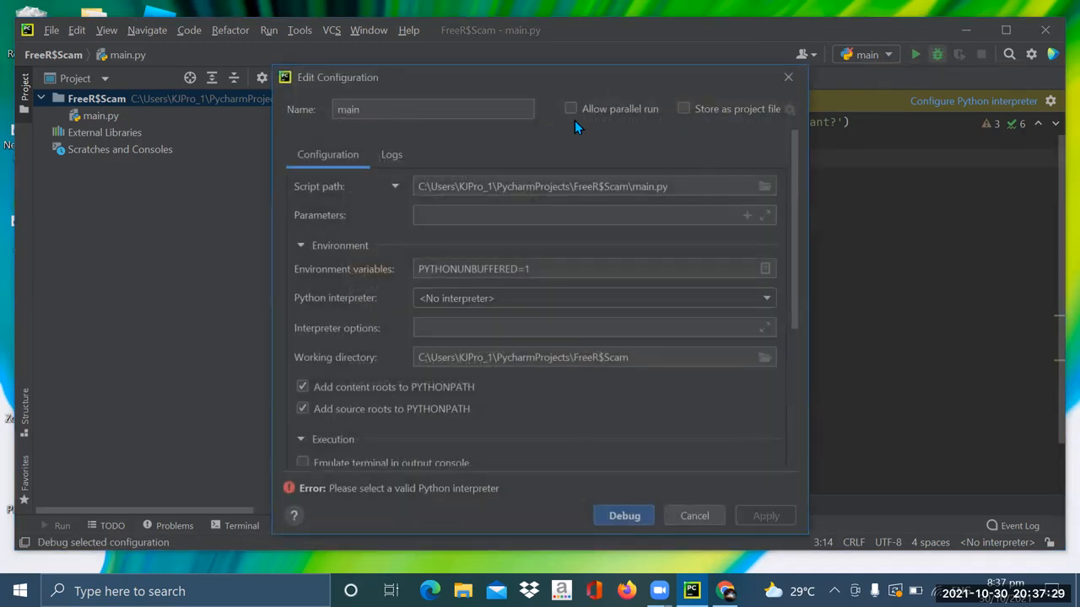
{"action": "left_click", "coordinate": [570, 109]}
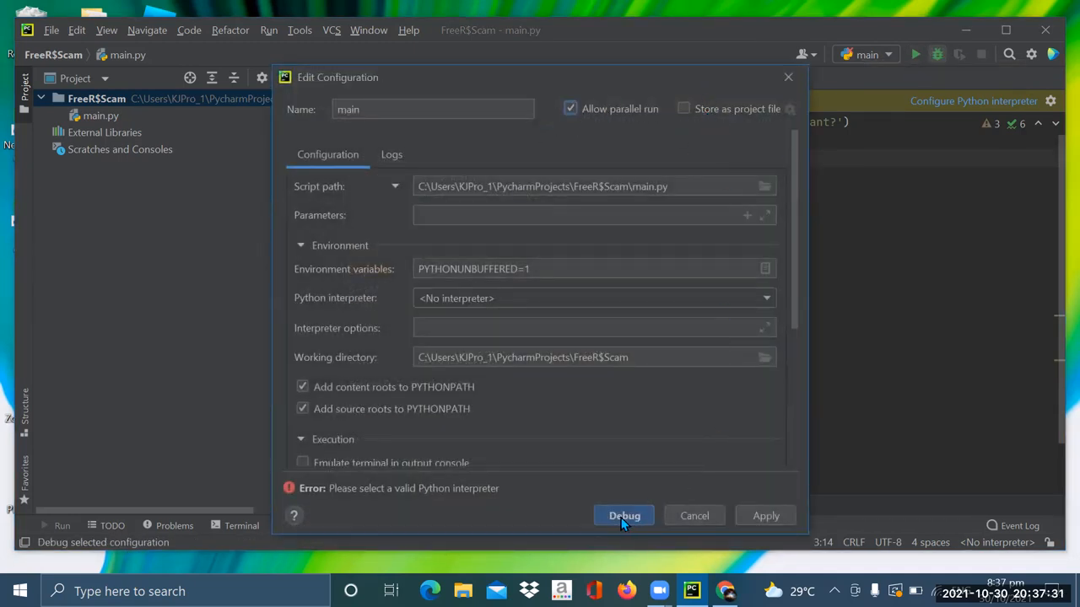
{"action": "left_click", "coordinate": [623, 515]}
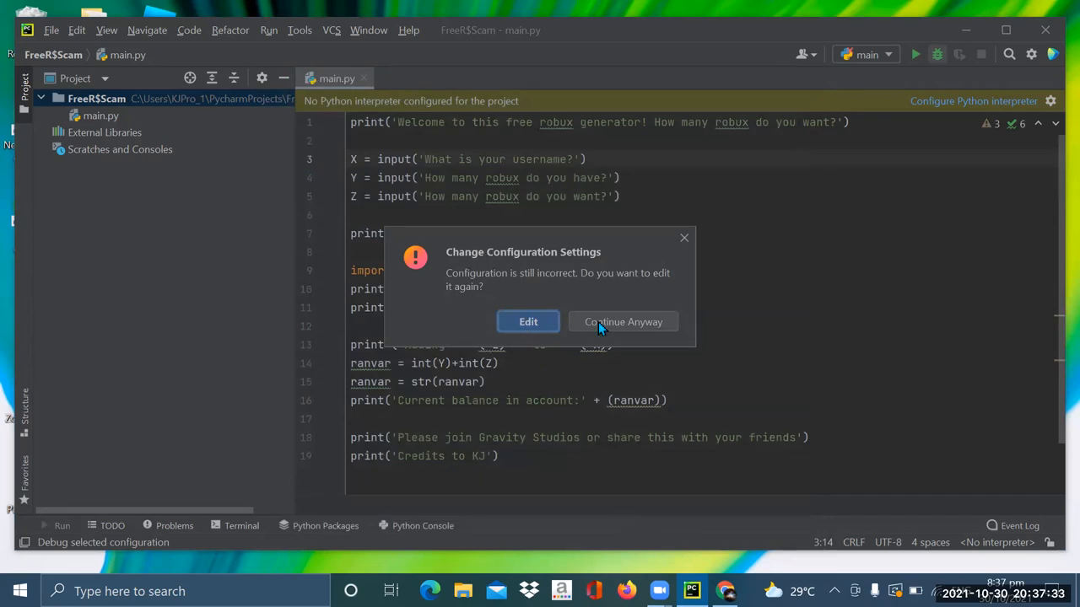
{"action": "left_click", "coordinate": [624, 322]}
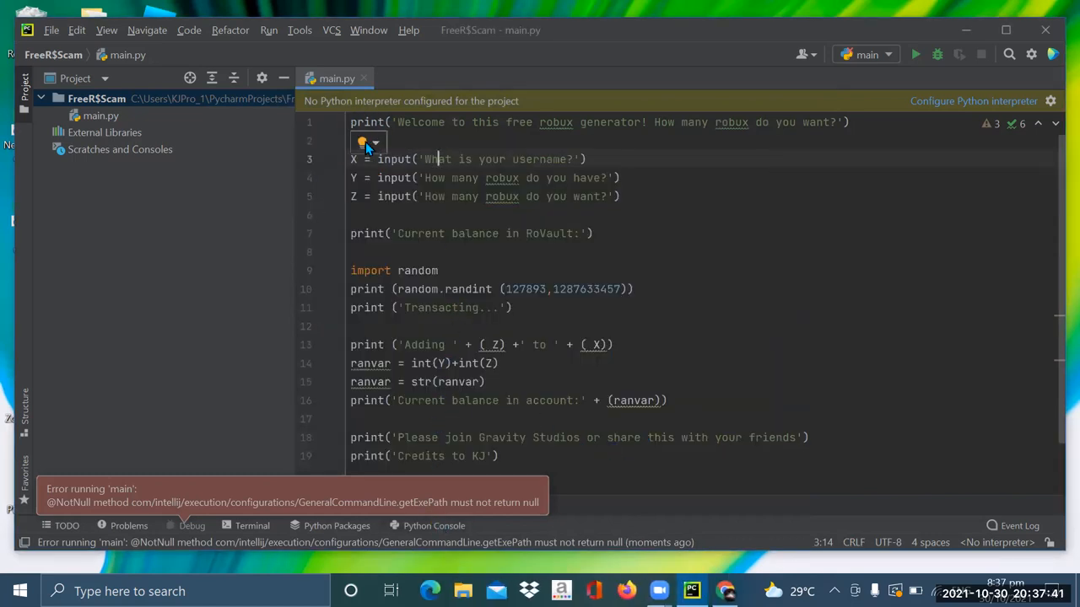
Open Add Interpreter from the lightbulb and browse the environment options.
{"action": "left_click", "coordinate": [369, 141]}
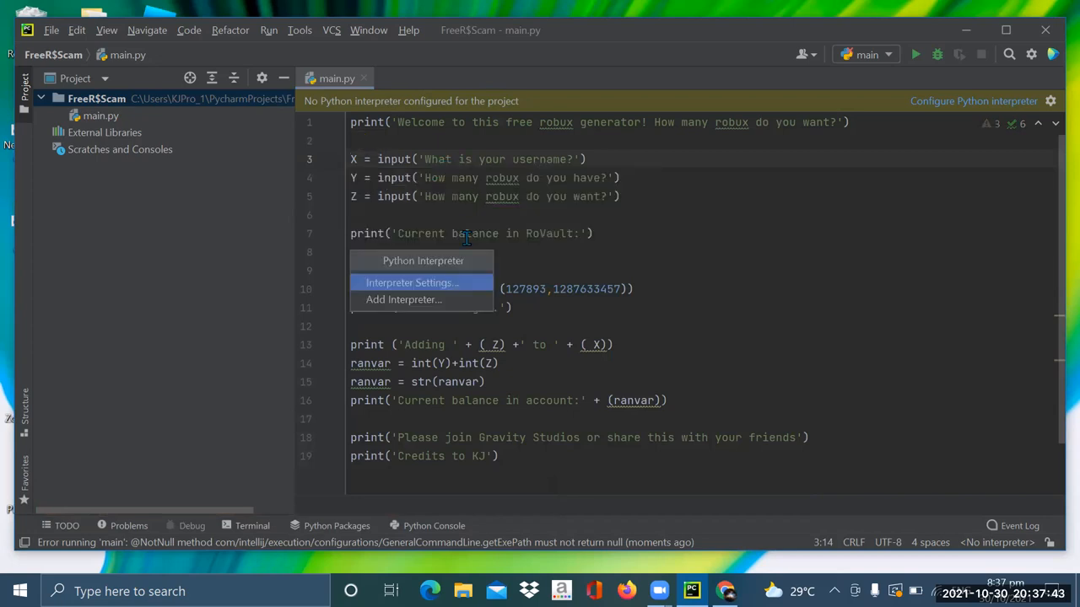
{"action": "left_click", "coordinate": [403, 300]}
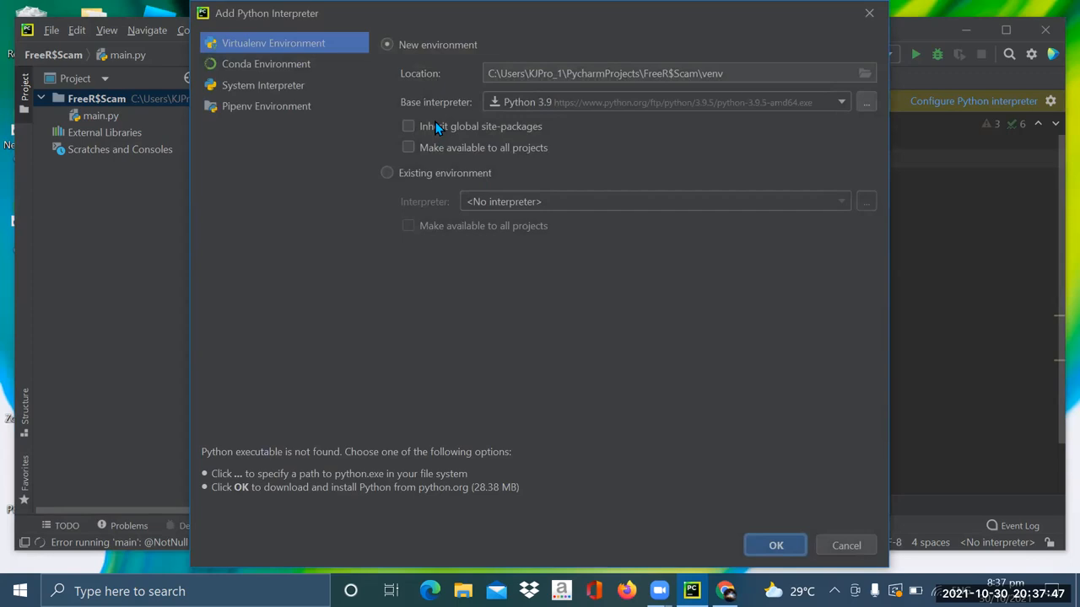
{"action": "mouse_move", "coordinate": [451, 183]}
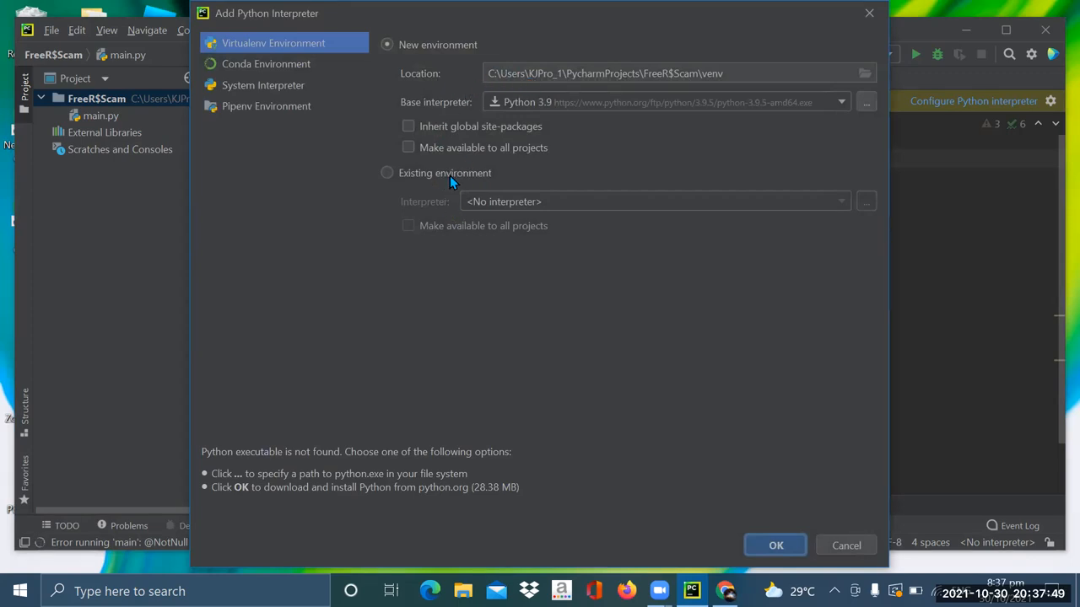
{"action": "left_click", "coordinate": [386, 173]}
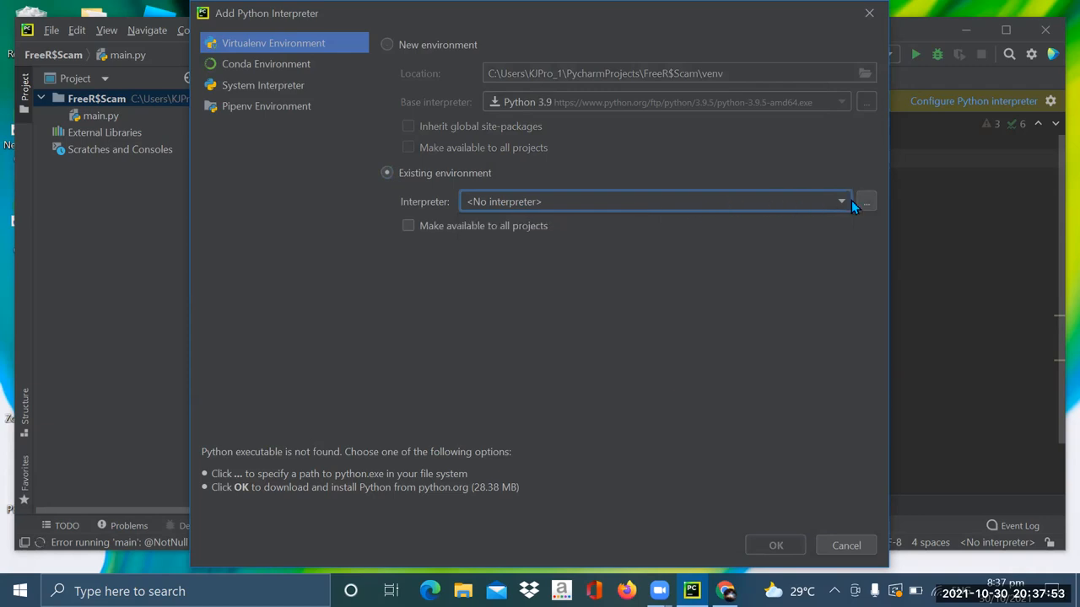
{"action": "left_click", "coordinate": [409, 225]}
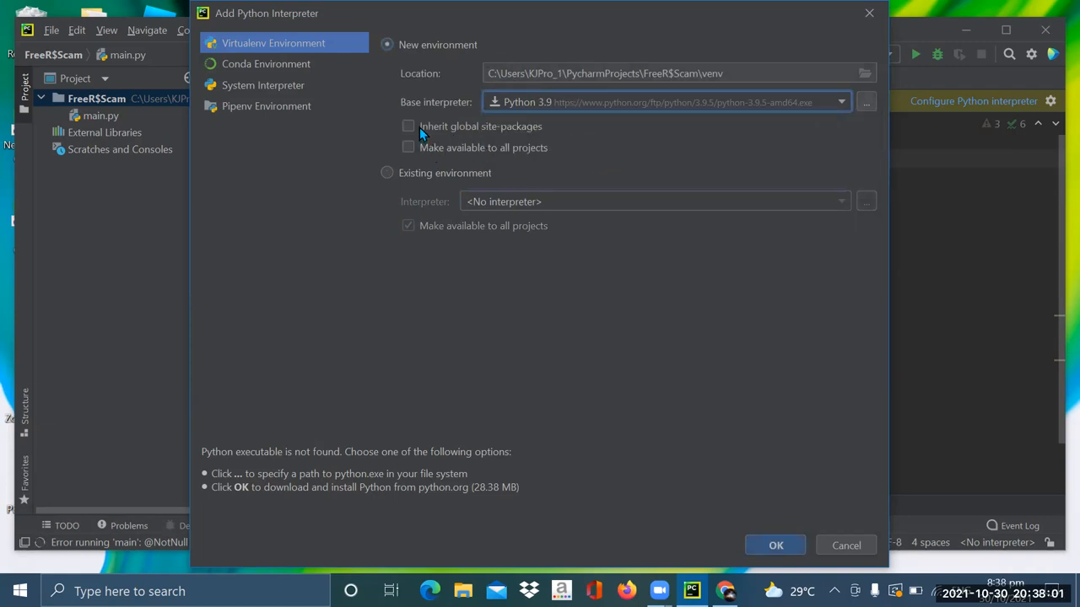
Request a Python 3.9 virtualenv inheriting global packages for all projects, then cancel installation.
{"action": "left_click", "coordinate": [408, 125]}
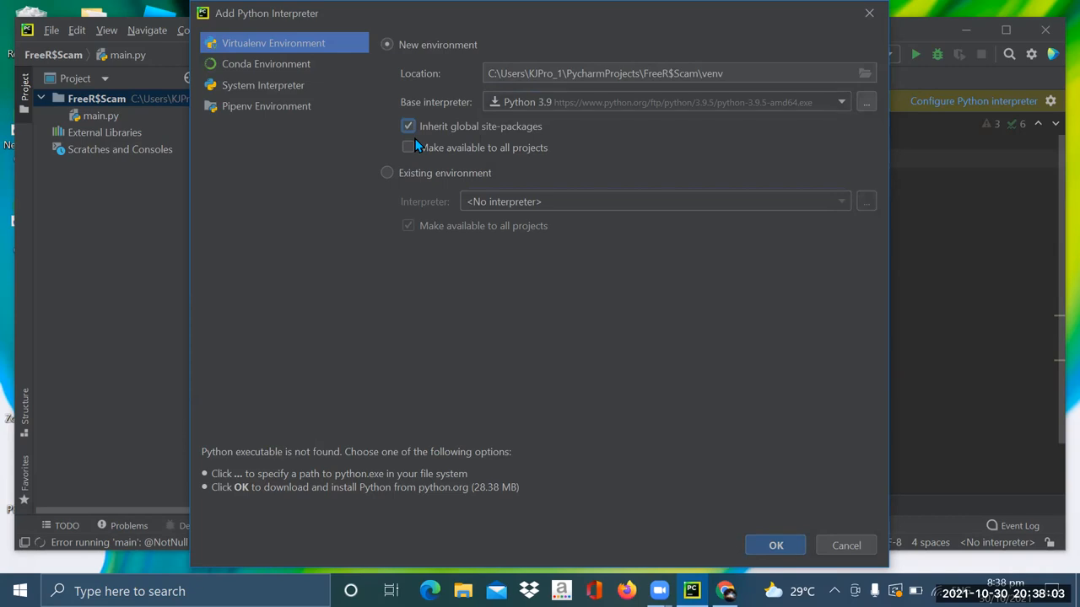
{"action": "left_click", "coordinate": [408, 147]}
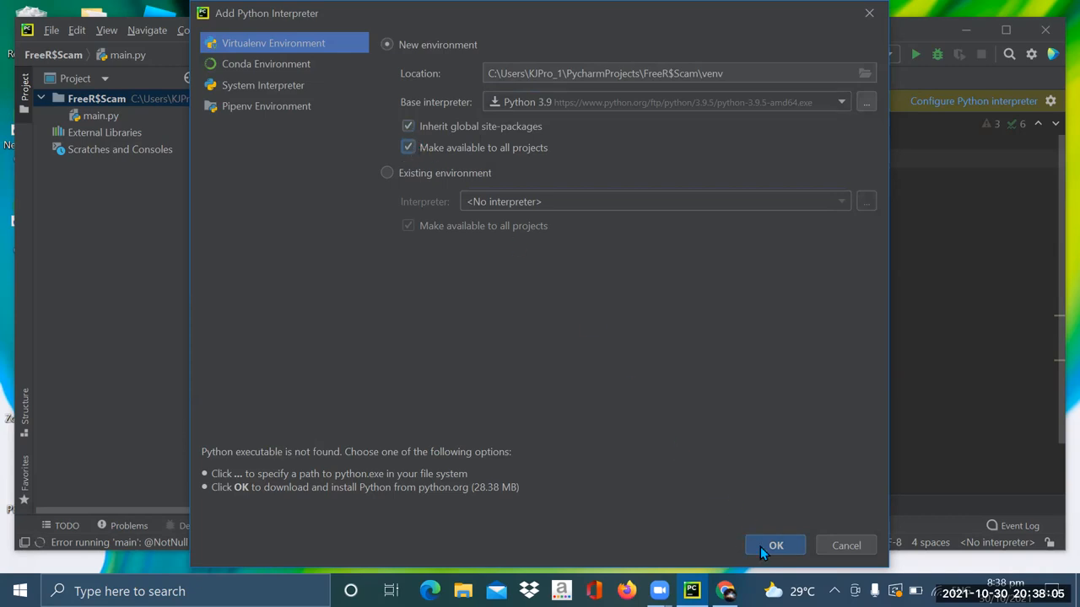
{"action": "left_click", "coordinate": [774, 545]}
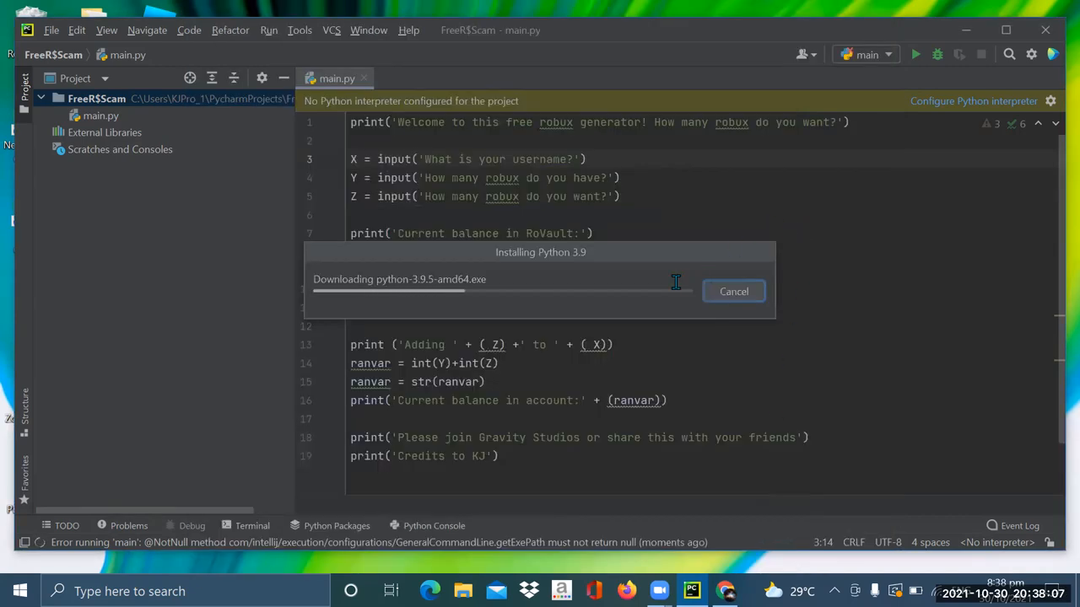
{"action": "mouse_move", "coordinate": [570, 390]}
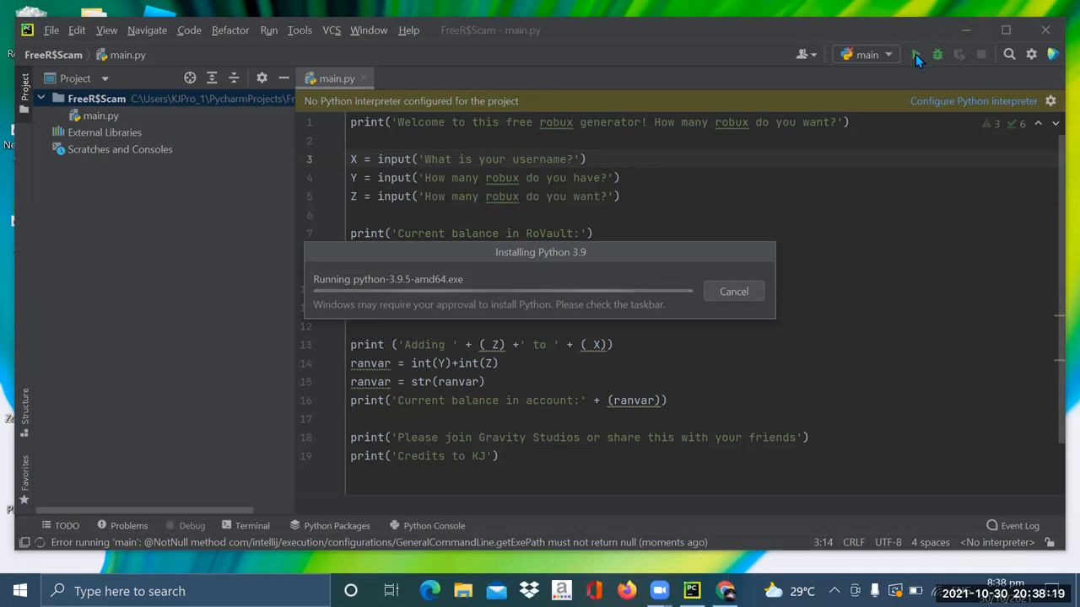
{"action": "mouse_move", "coordinate": [852, 69]}
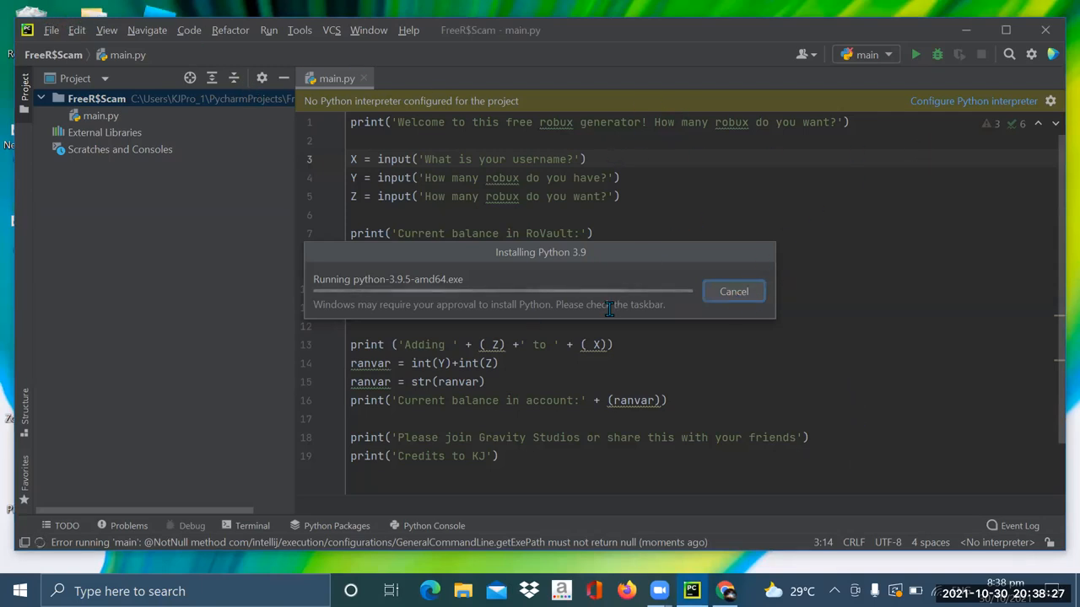
{"action": "mouse_move", "coordinate": [405, 289]}
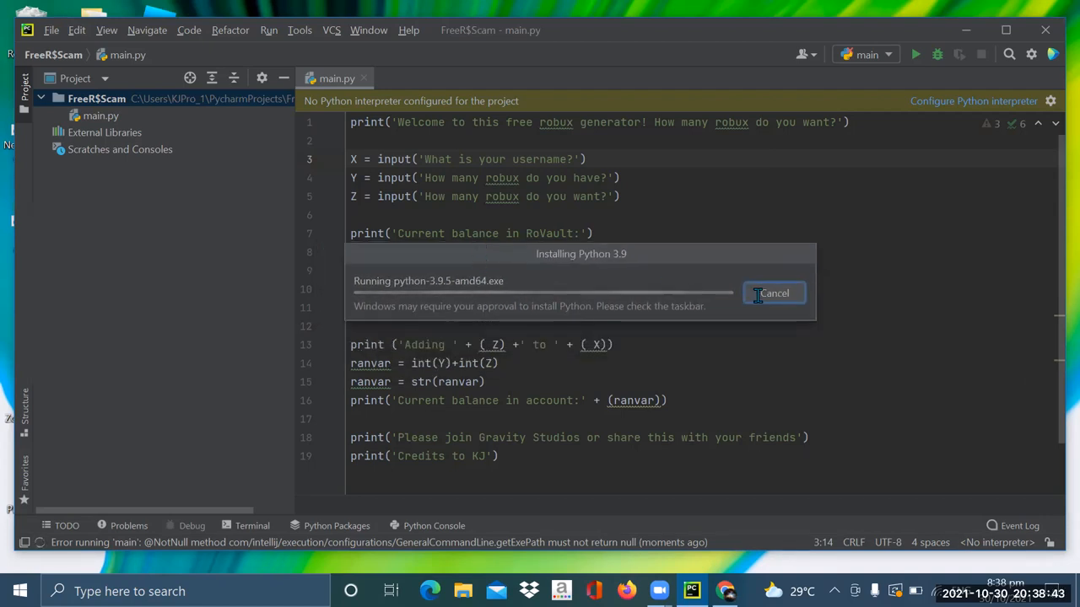
{"action": "left_click", "coordinate": [773, 293]}
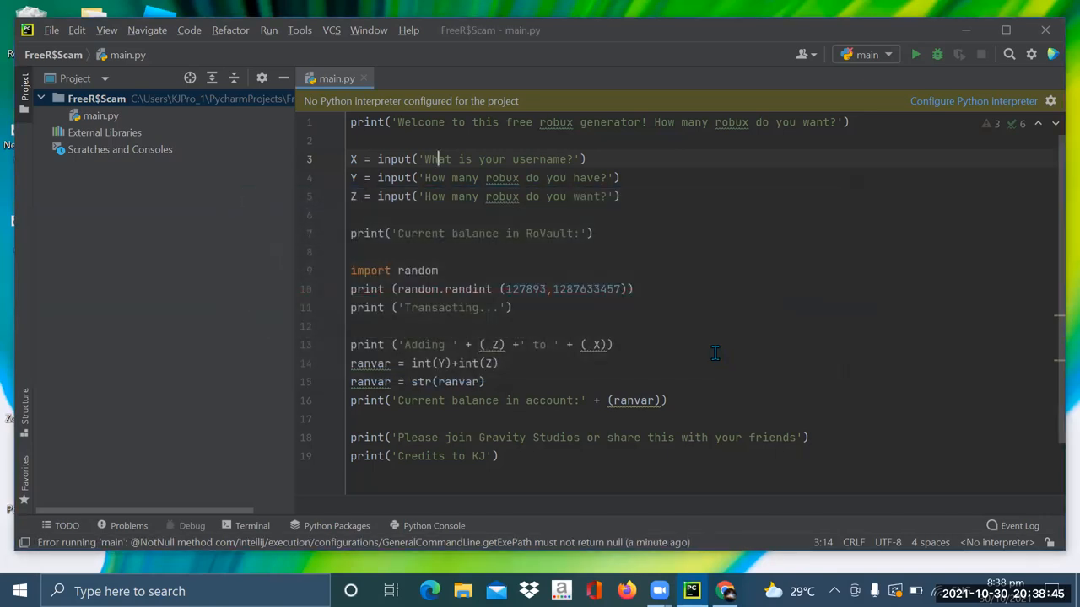
Retry running main and view the 'no Python interpreter selected' error details.
{"action": "left_click", "coordinate": [915, 54]}
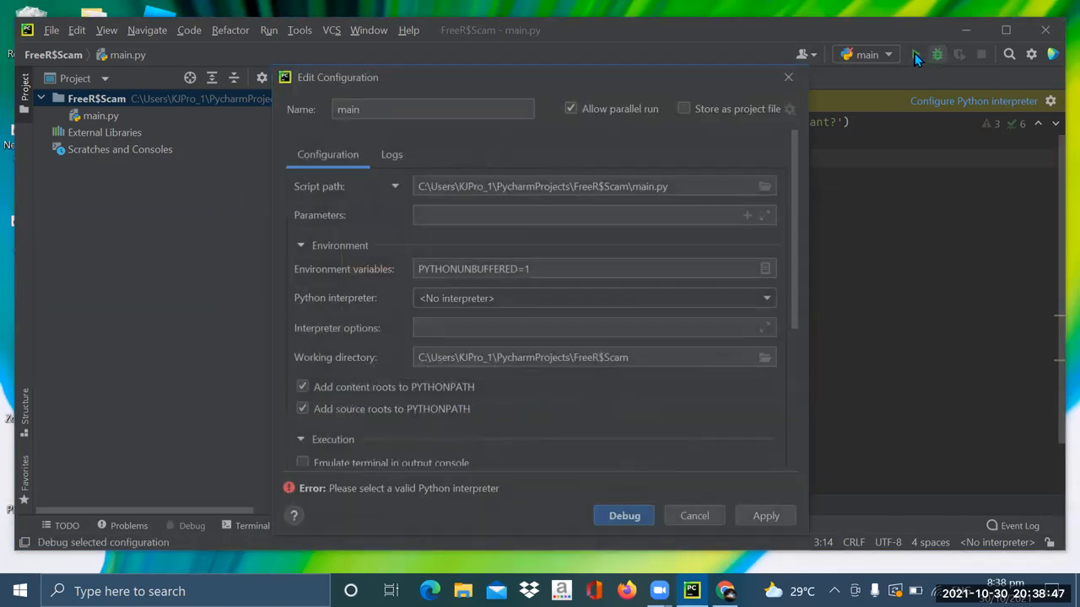
{"action": "left_click", "coordinate": [693, 516]}
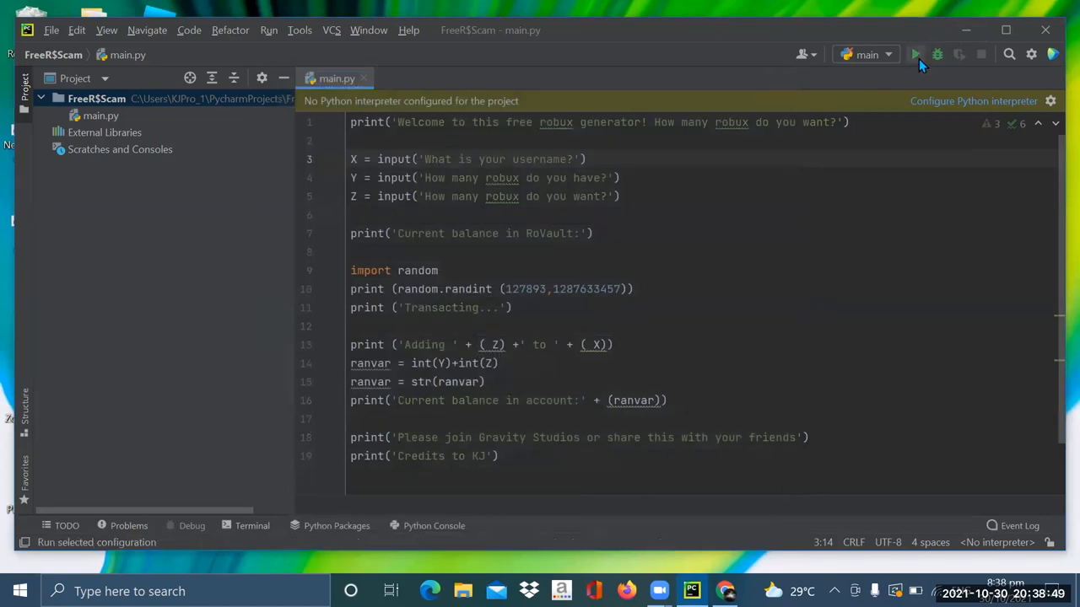
{"action": "left_click", "coordinate": [915, 54]}
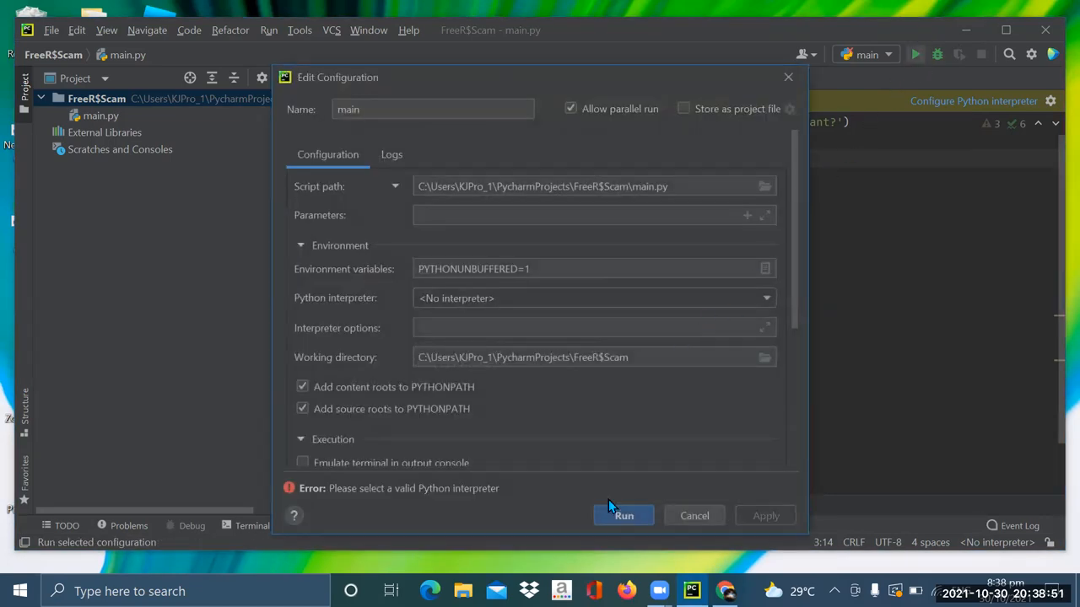
{"action": "left_click", "coordinate": [624, 515]}
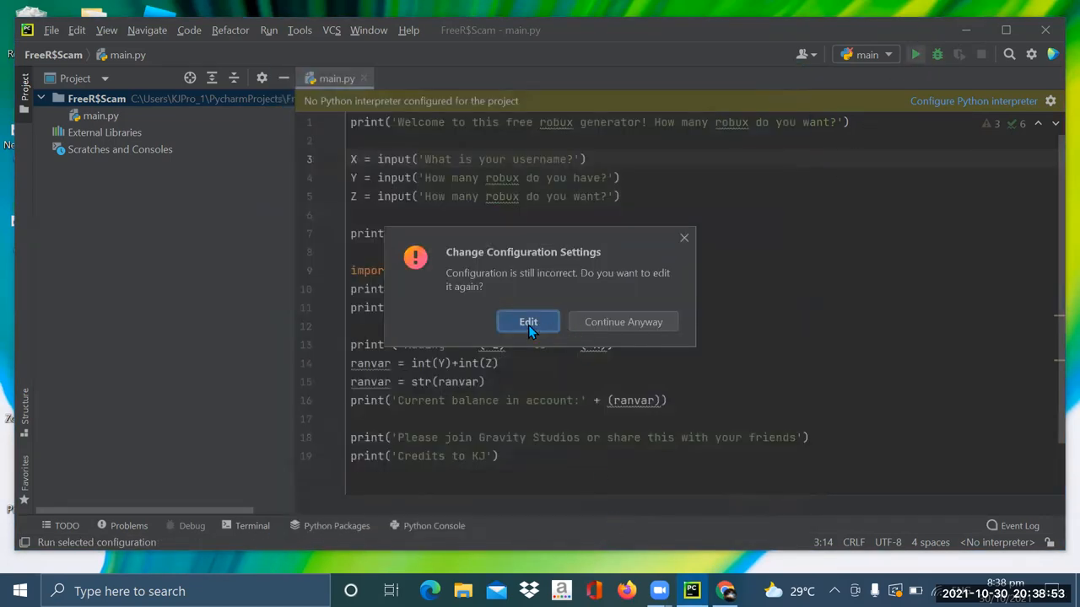
{"action": "left_click", "coordinate": [528, 321]}
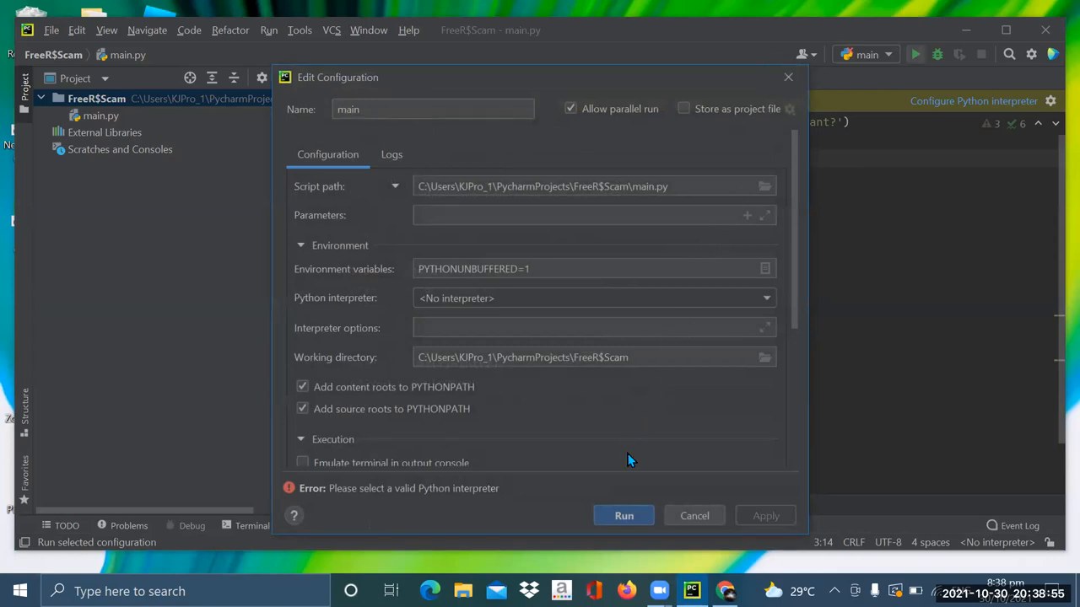
{"action": "left_click", "coordinate": [623, 515]}
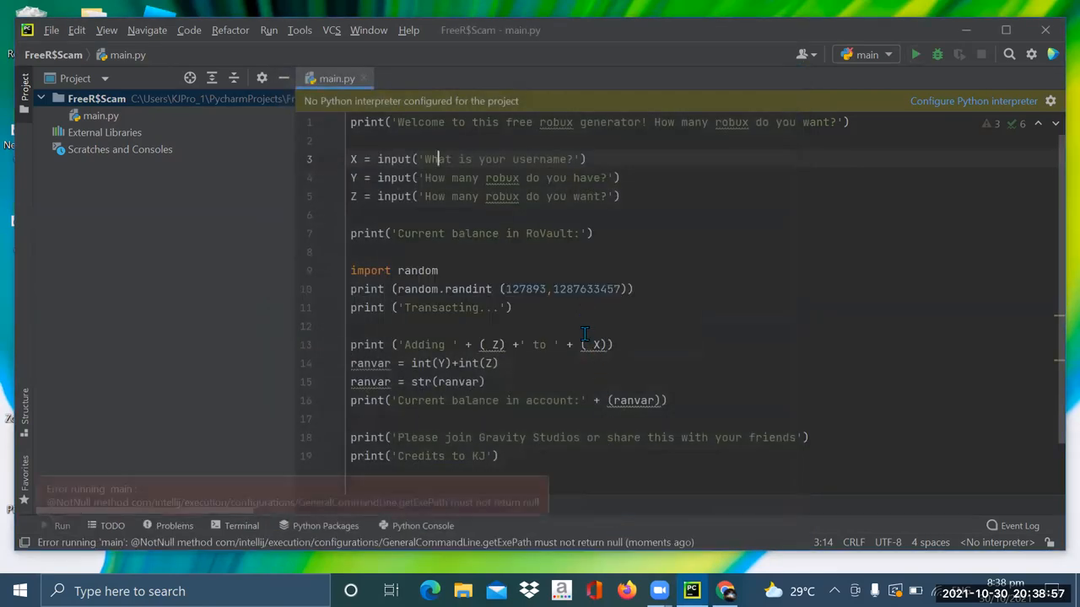
{"action": "left_click", "coordinate": [423, 526]}
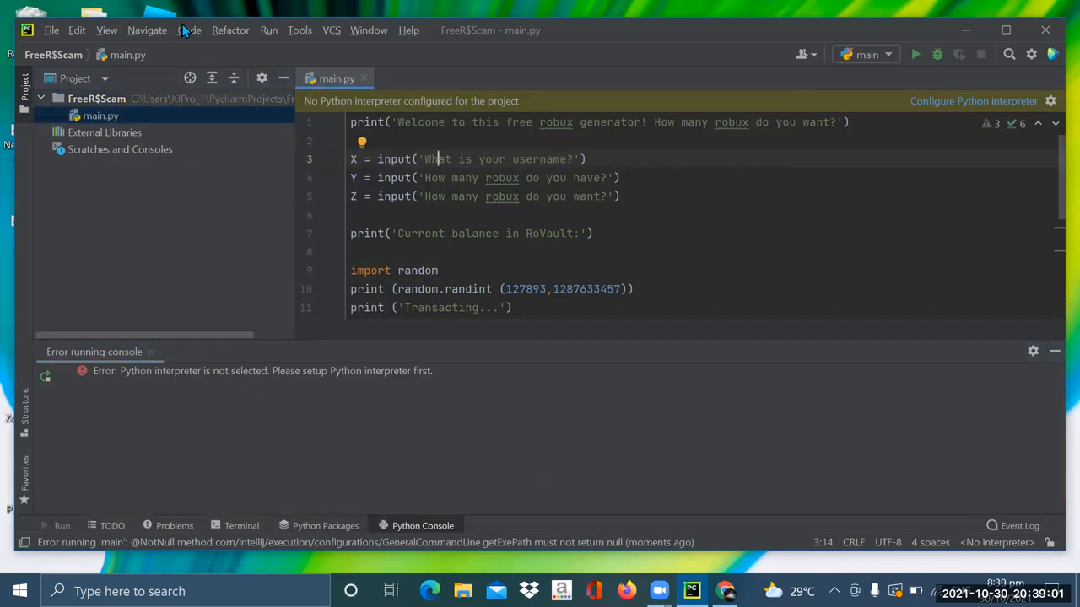
{"action": "mouse_move", "coordinate": [1031, 429]}
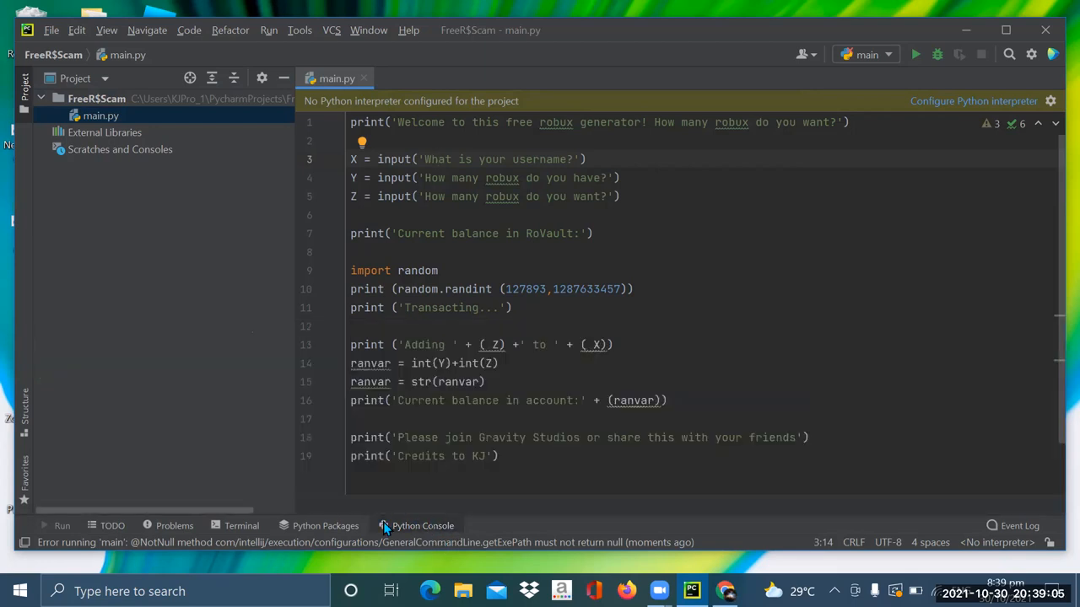
{"action": "left_click", "coordinate": [268, 29]}
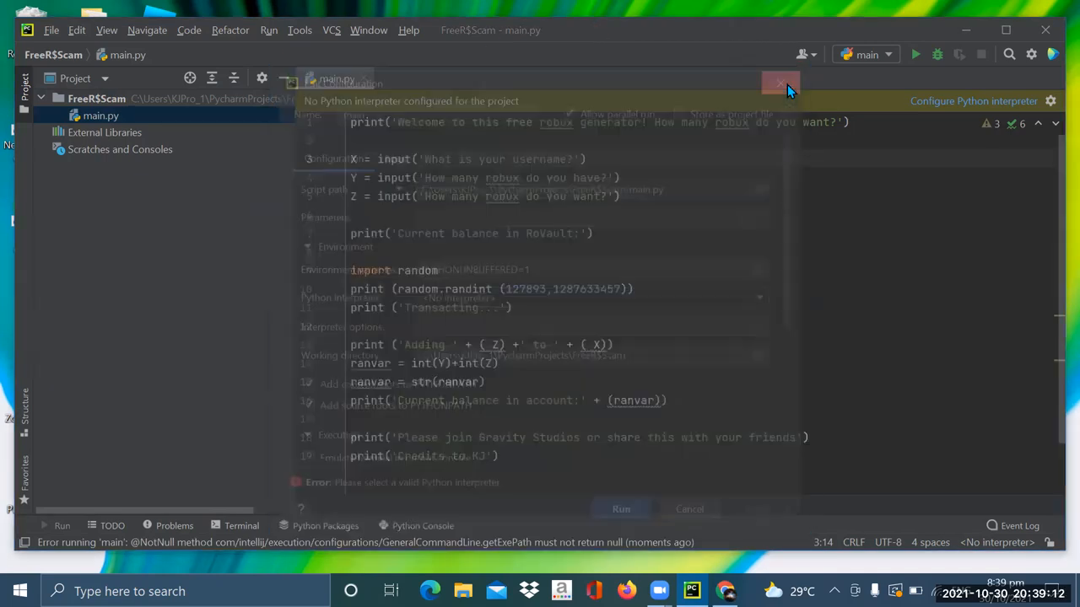
Open the main run configuration from the Run menu's configuration list, then close it.
{"action": "left_click", "coordinate": [268, 29]}
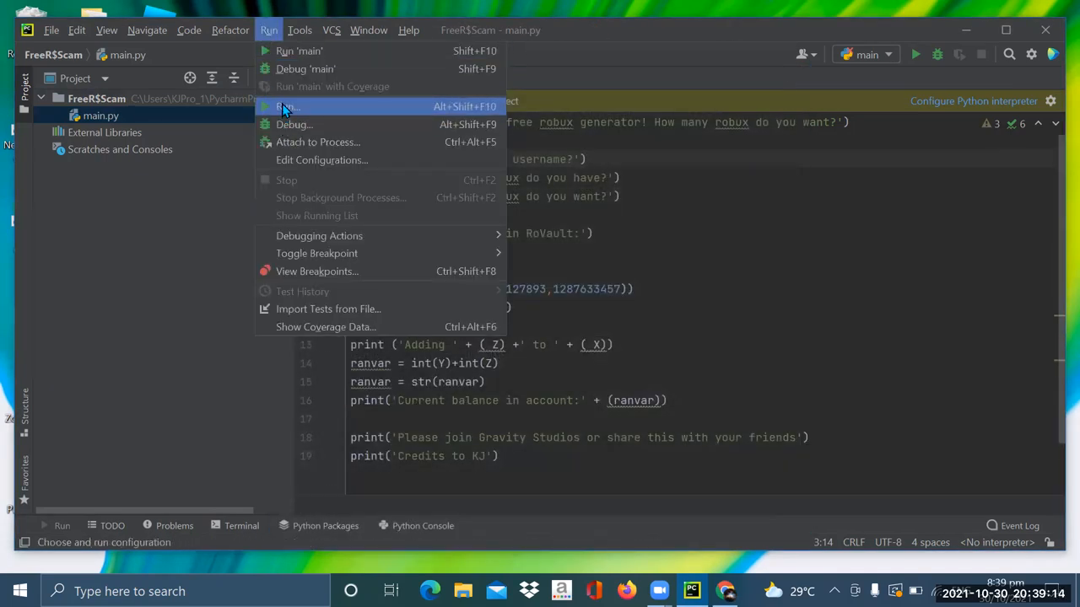
{"action": "left_click", "coordinate": [289, 105]}
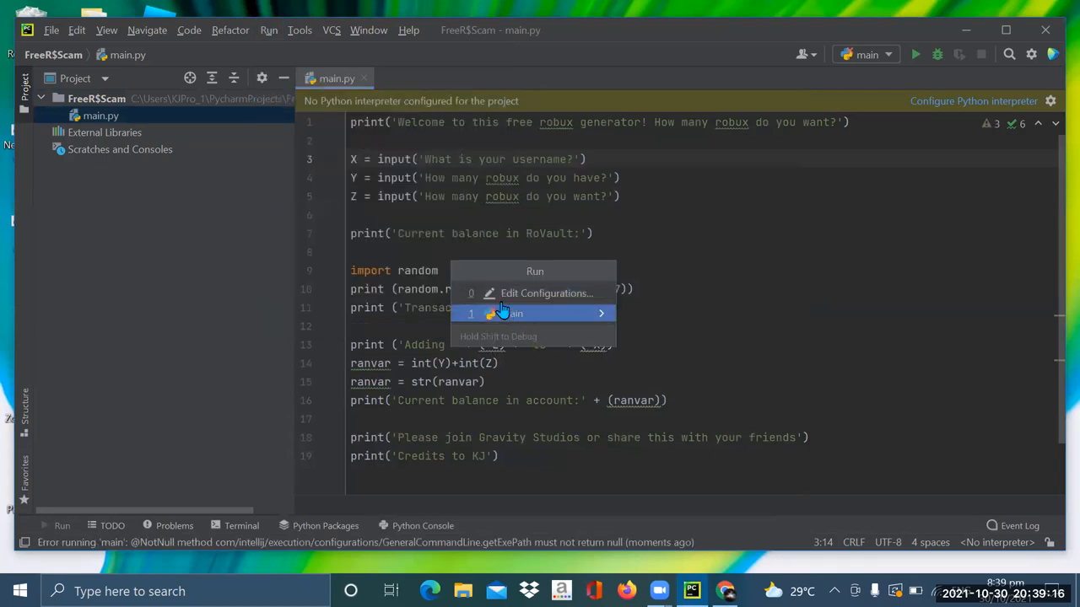
{"action": "left_click", "coordinate": [545, 293]}
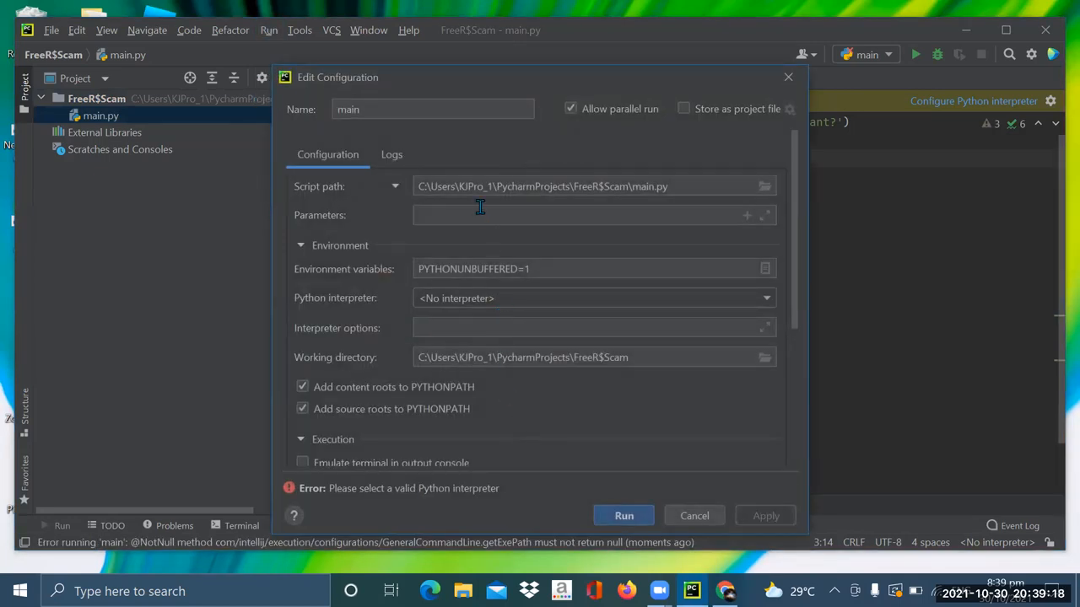
{"action": "left_click", "coordinate": [591, 215]}
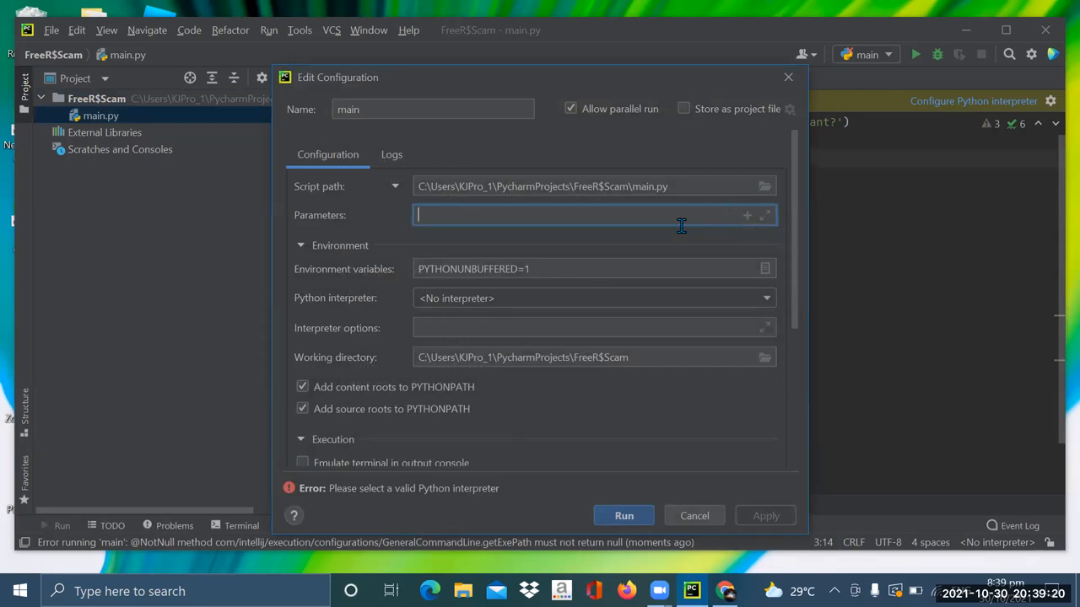
{"action": "left_click", "coordinate": [764, 298]}
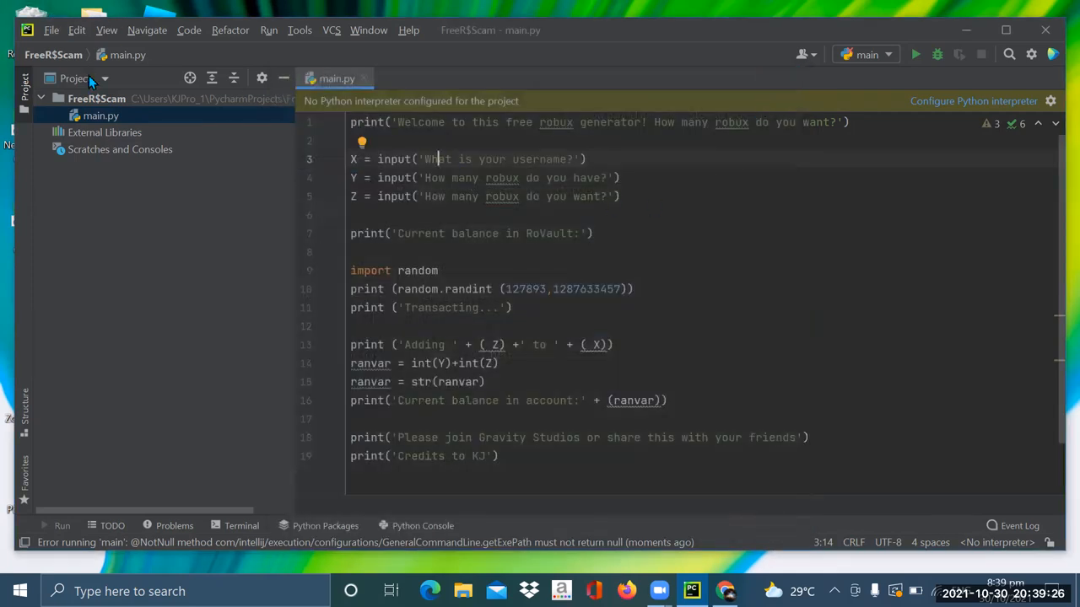
Browse the Edit and File menus, start a new project, and cancel without creating it.
{"action": "left_click", "coordinate": [76, 29]}
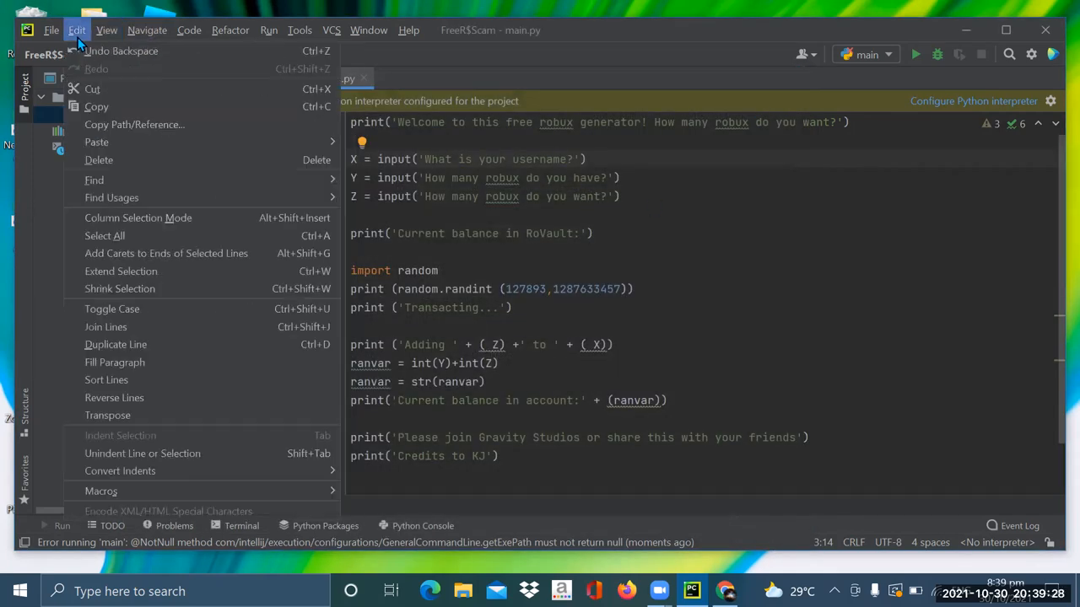
{"action": "left_click", "coordinate": [52, 31]}
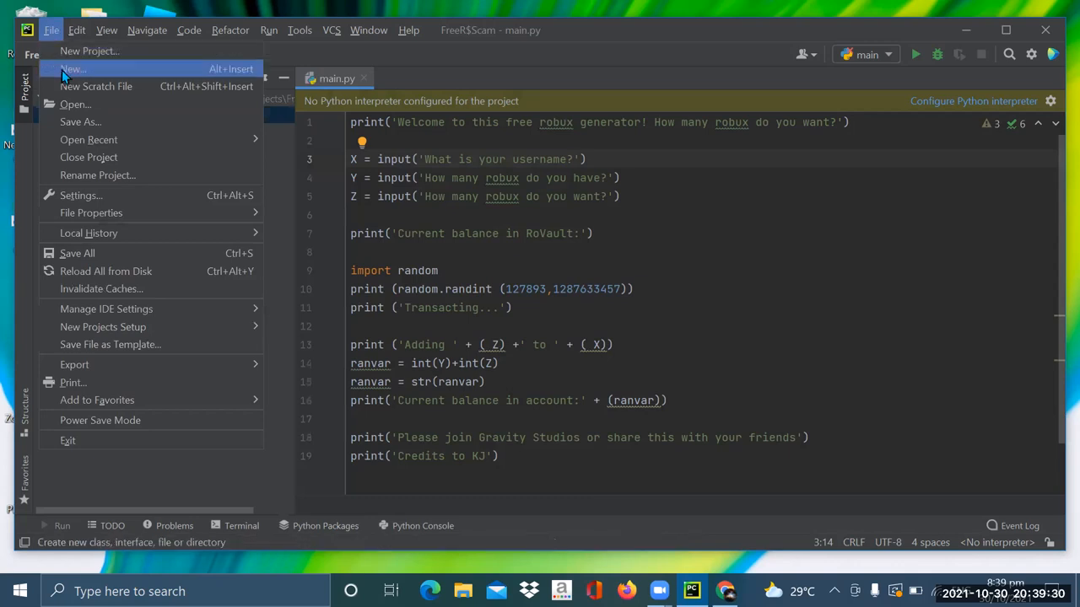
{"action": "mouse_move", "coordinate": [73, 68]}
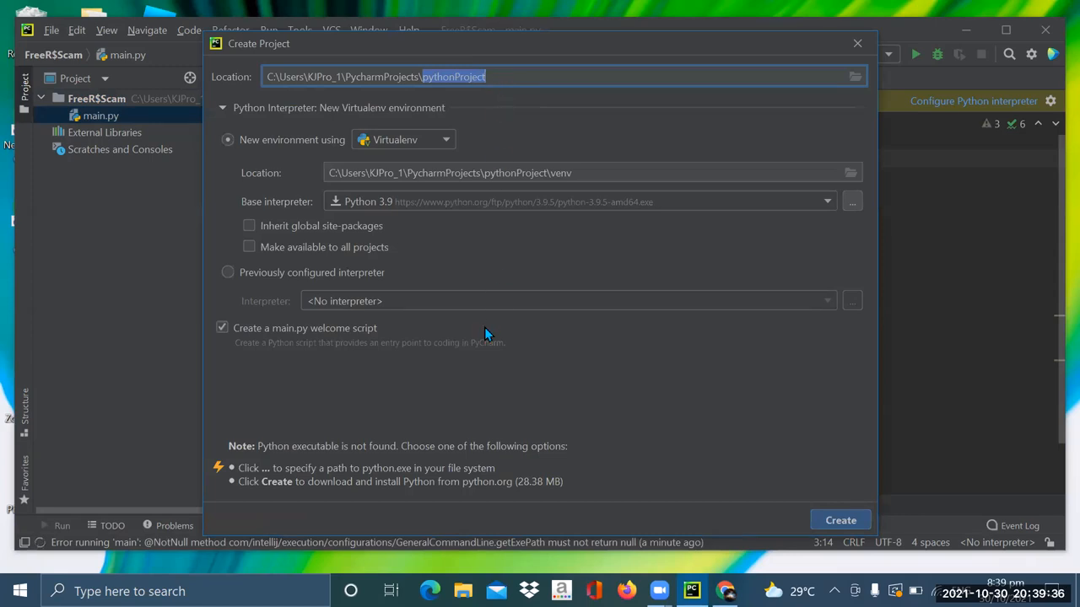
{"action": "left_click", "coordinate": [227, 272]}
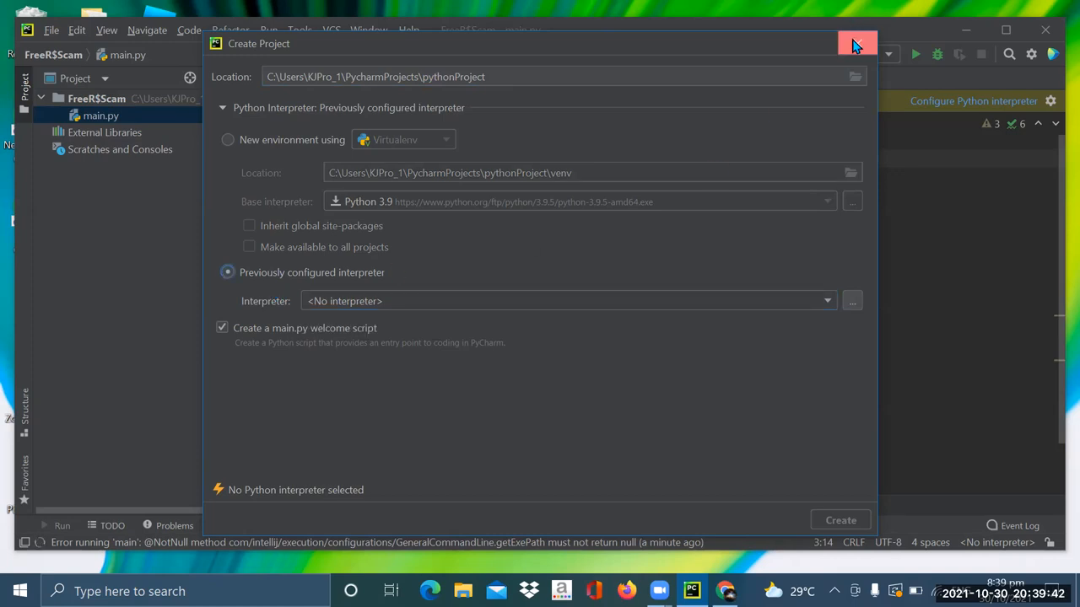
{"action": "left_click", "coordinate": [857, 43]}
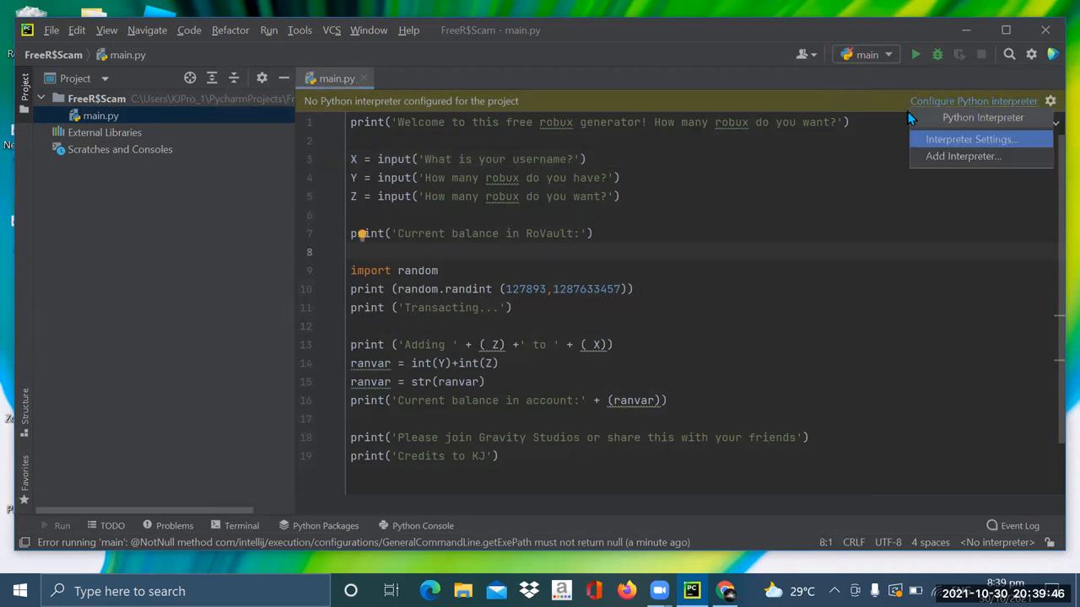
Add a new virtualenv interpreter based on Python 3.9 and confirm it.
{"action": "left_click", "coordinate": [963, 156]}
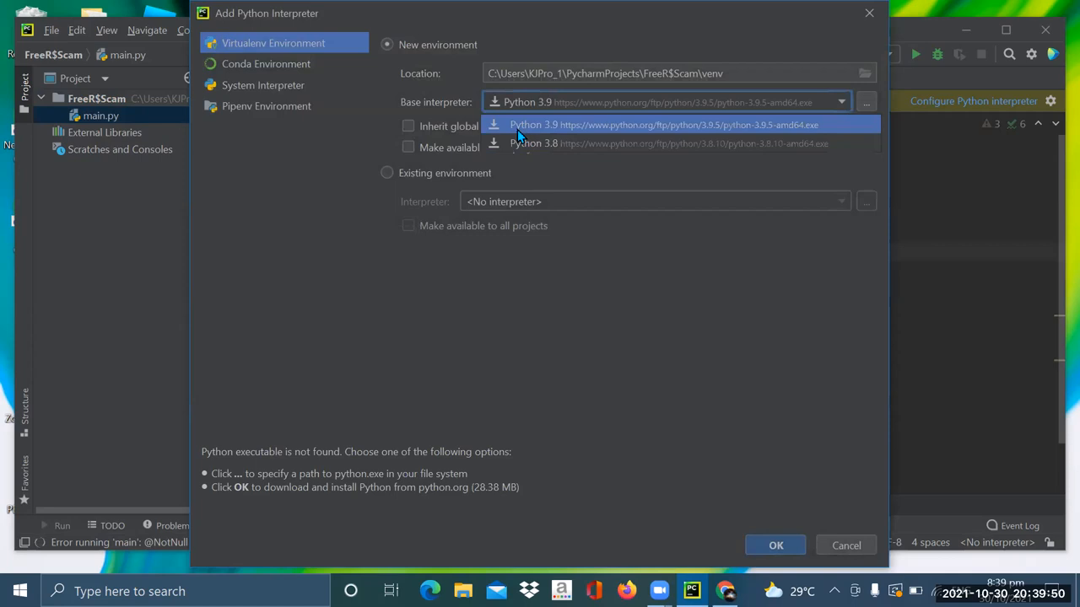
{"action": "left_click", "coordinate": [664, 125]}
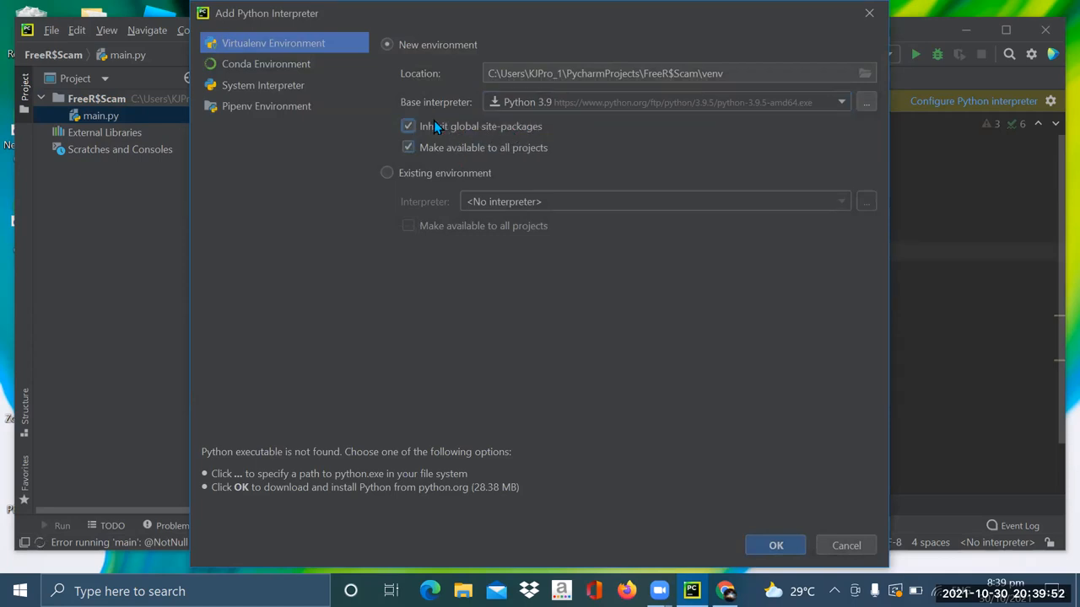
{"action": "left_click", "coordinate": [775, 545]}
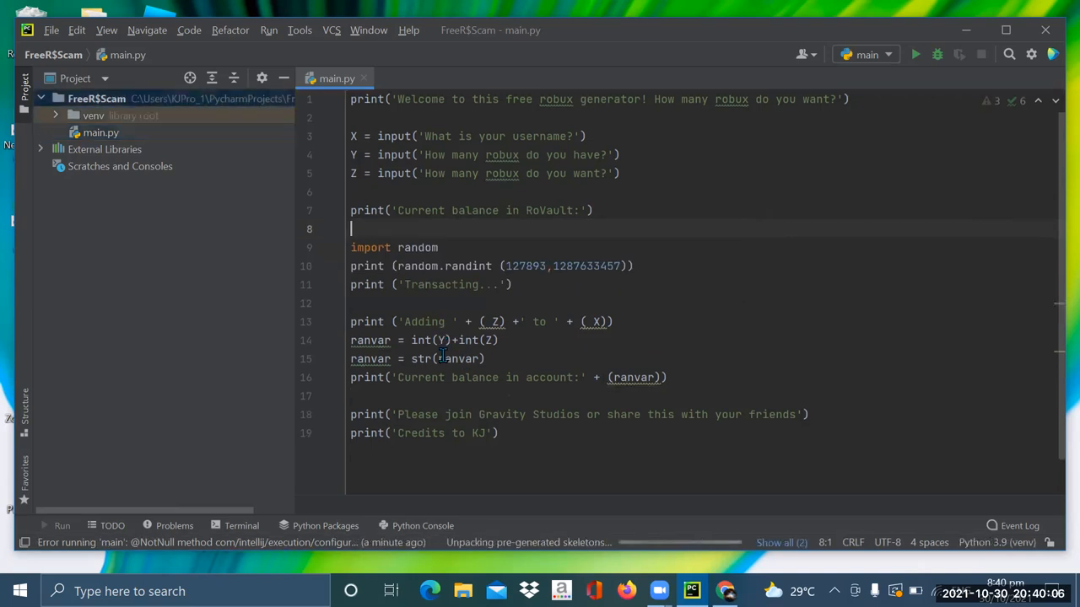
Run main.py and answer the console prompts, entering 192738, until the script finishes.
{"action": "left_click", "coordinate": [915, 54]}
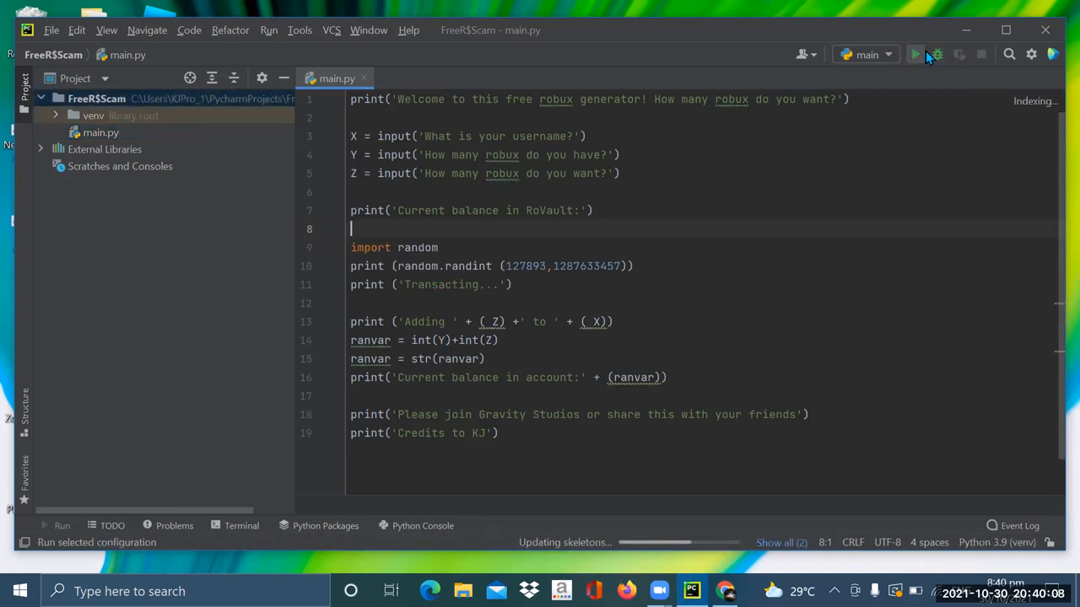
{"action": "left_click", "coordinate": [915, 54]}
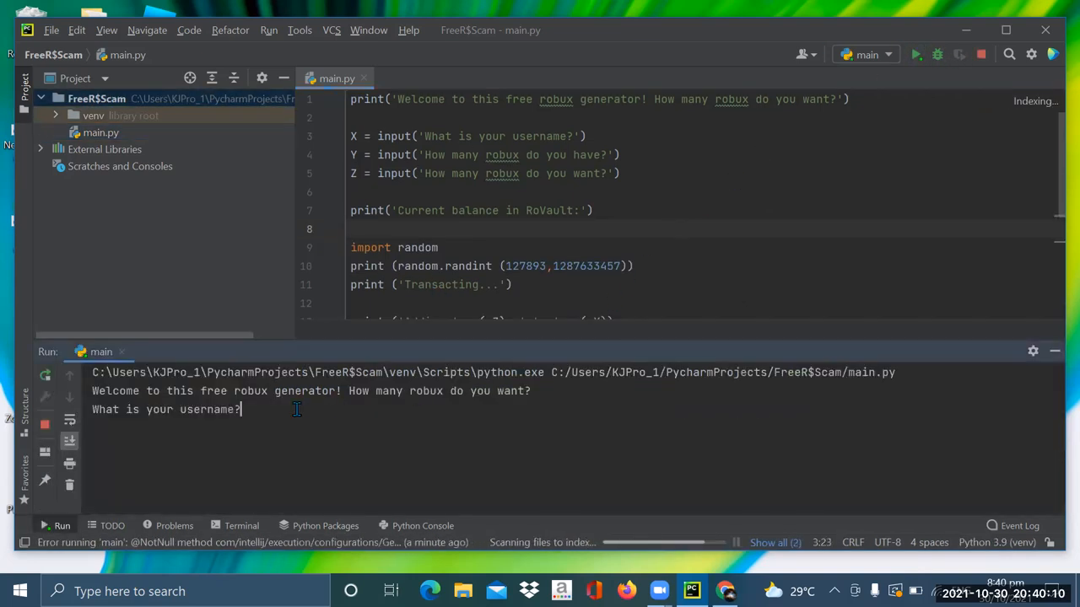
{"action": "key", "text": "Return"}
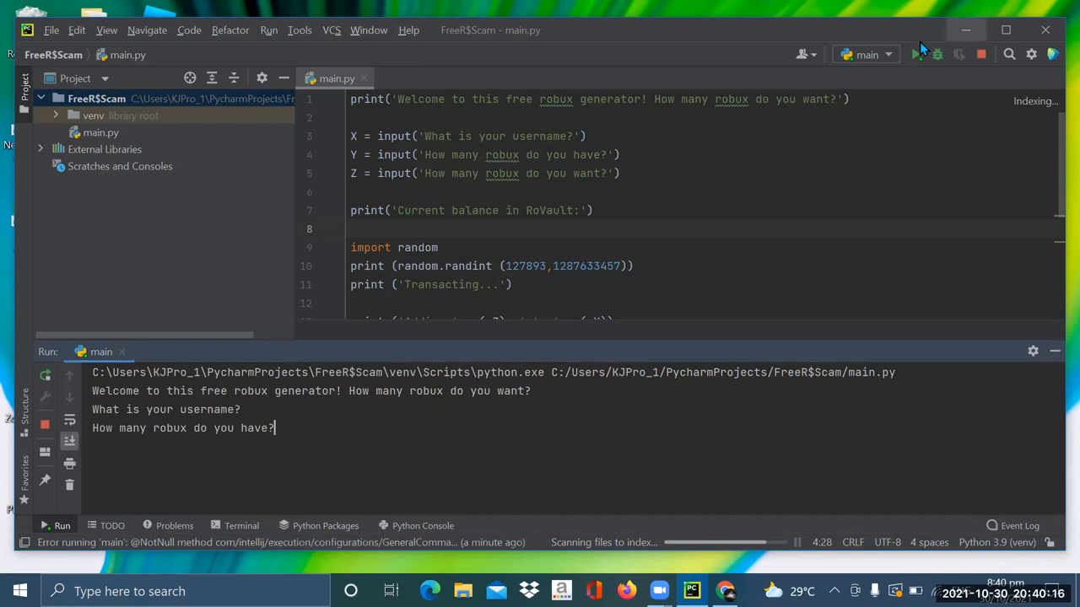
{"action": "left_click", "coordinate": [917, 54]}
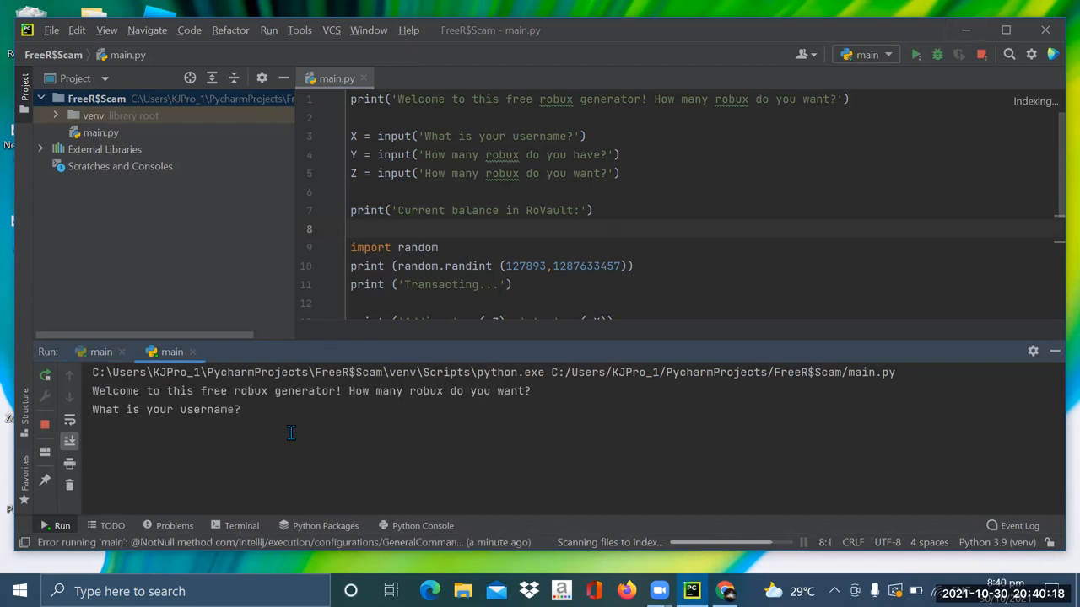
{"action": "left_click", "coordinate": [242, 409]}
{"action": "type", "text": "HIYOUARESTUPID"}
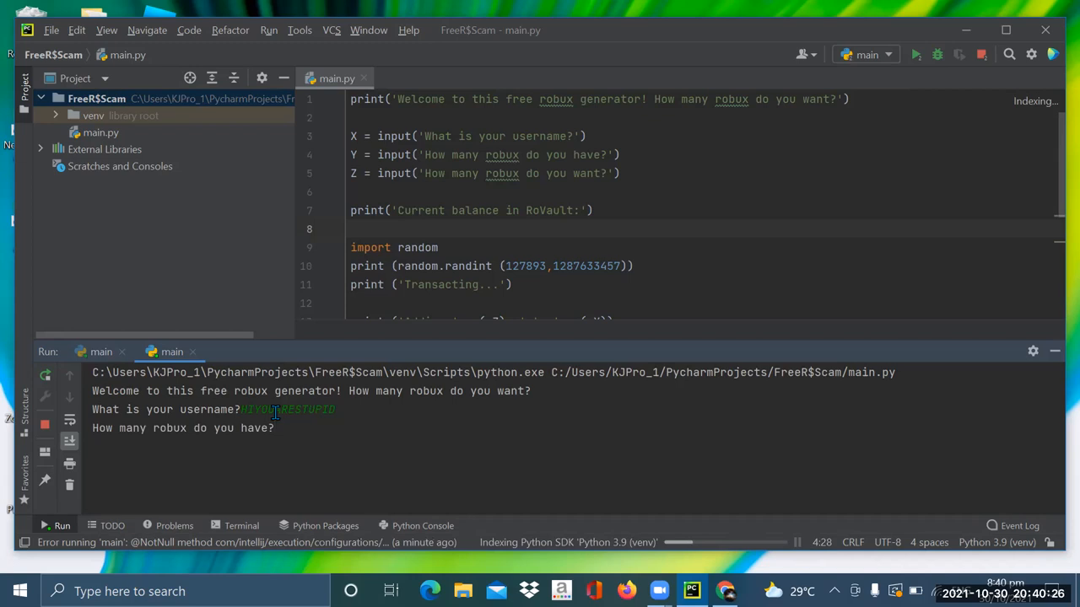
{"action": "type", "text": "192738"}
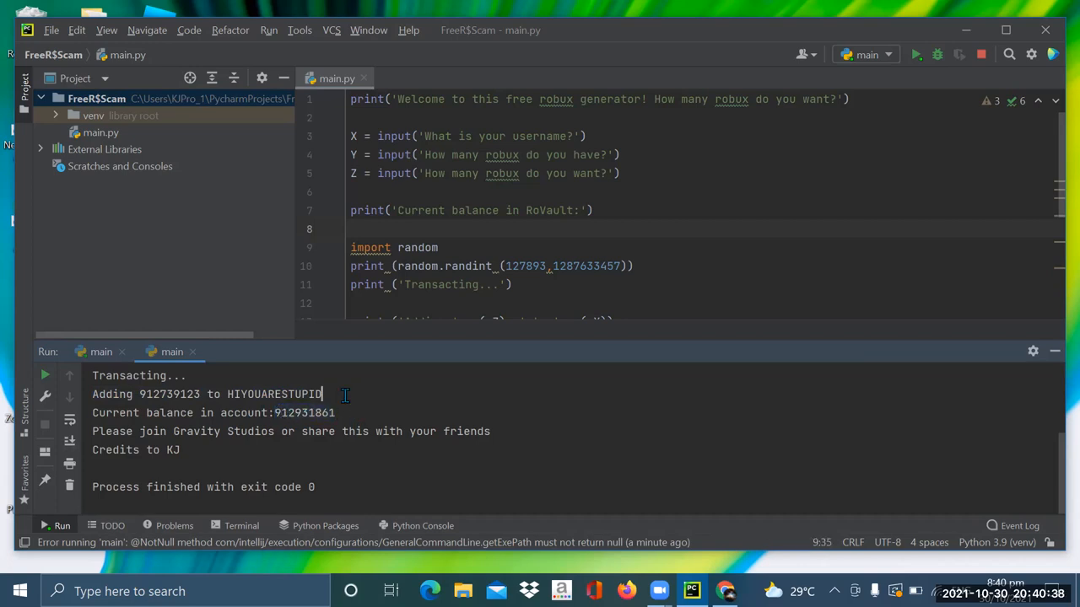
{"action": "mouse_move", "coordinate": [734, 473]}
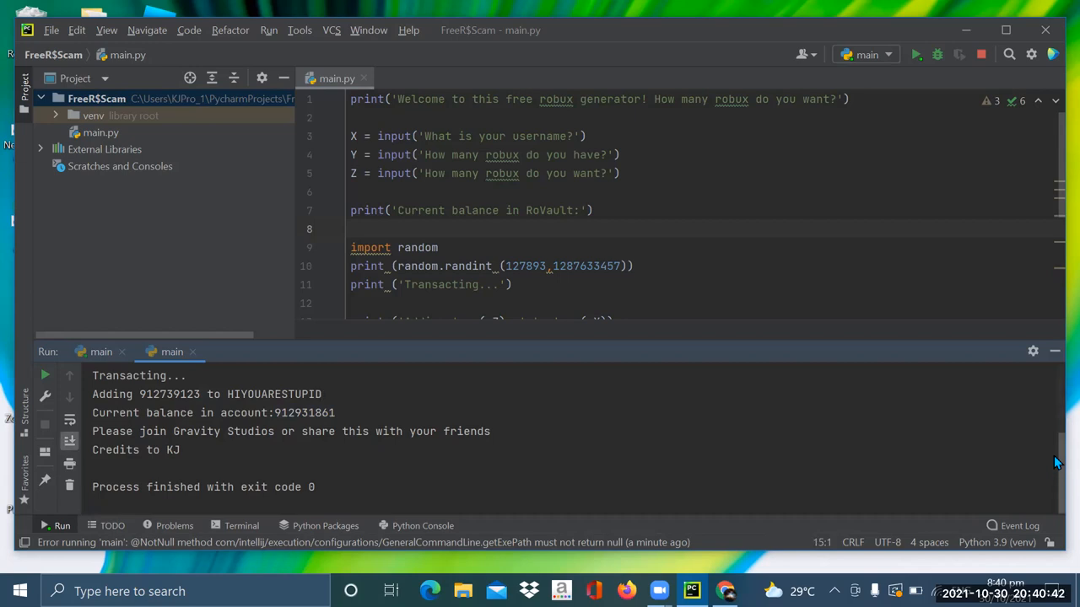
{"action": "left_click", "coordinate": [916, 54]}
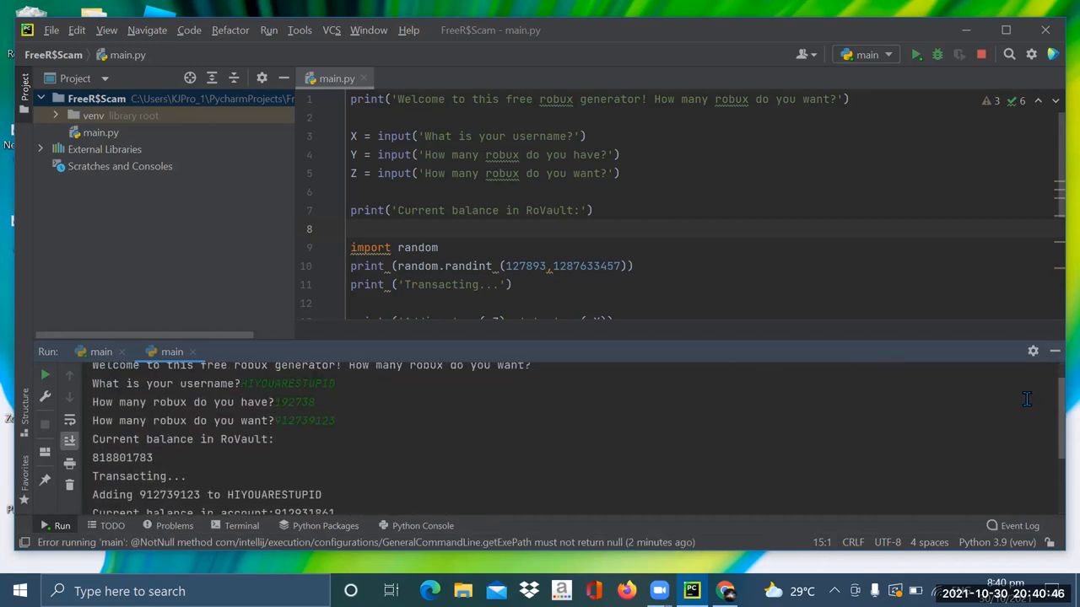
{"action": "mouse_move", "coordinate": [287, 416]}
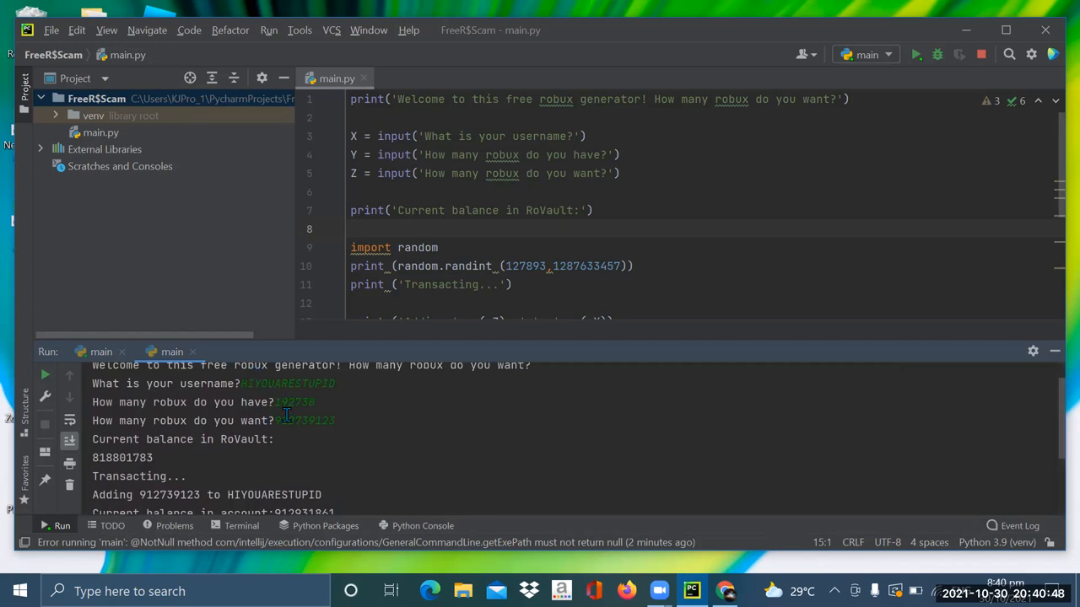
{"action": "double_click", "coordinate": [295, 403]}
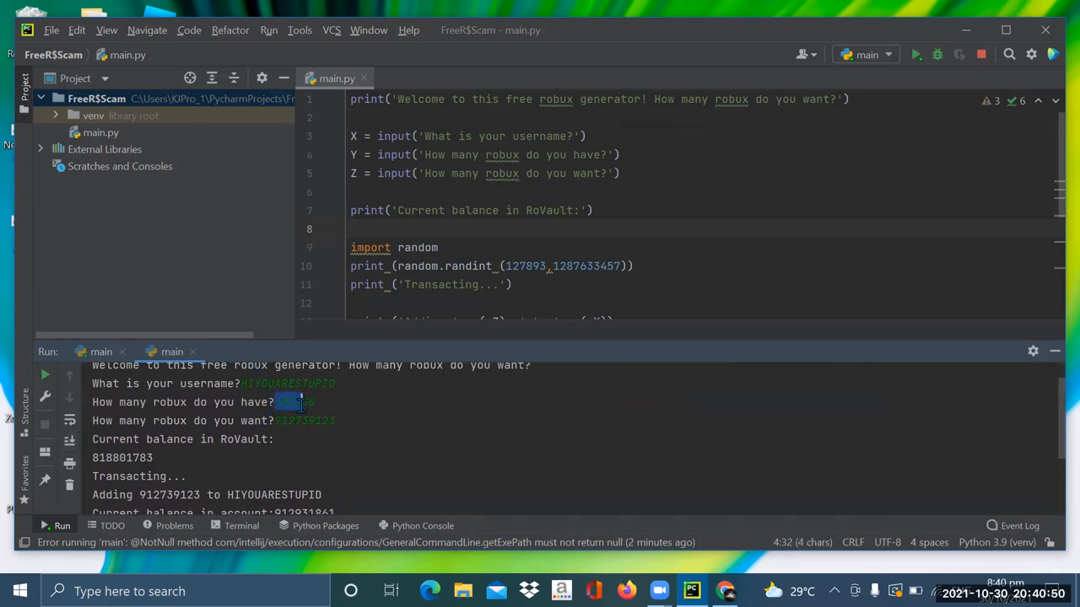
{"action": "left_click_drag", "start_coordinate": [291, 402], "coordinate": [296, 421]}
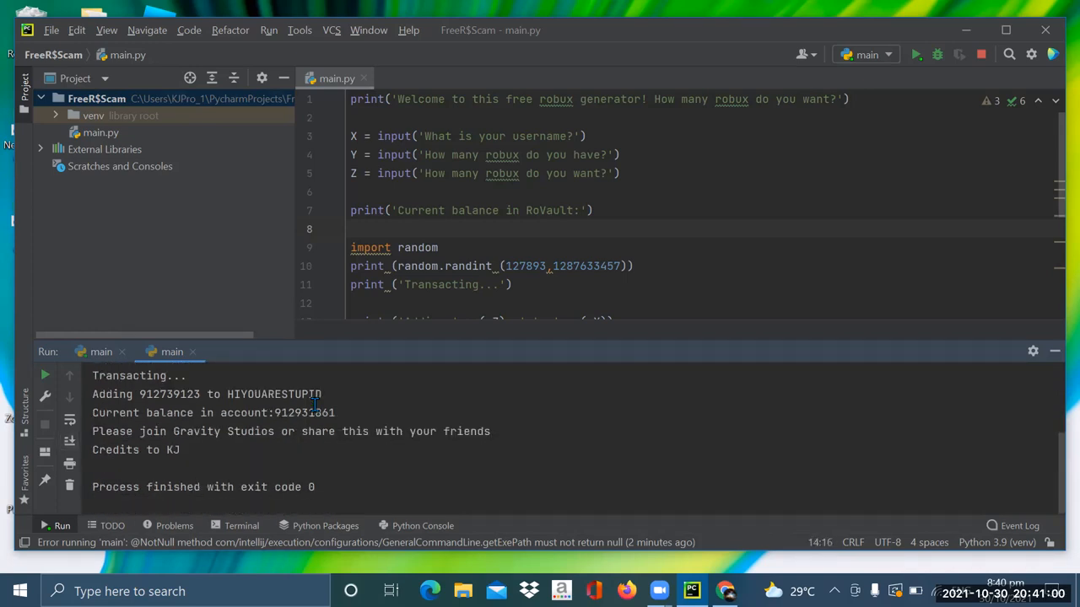
{"action": "left_click", "coordinate": [196, 394]}
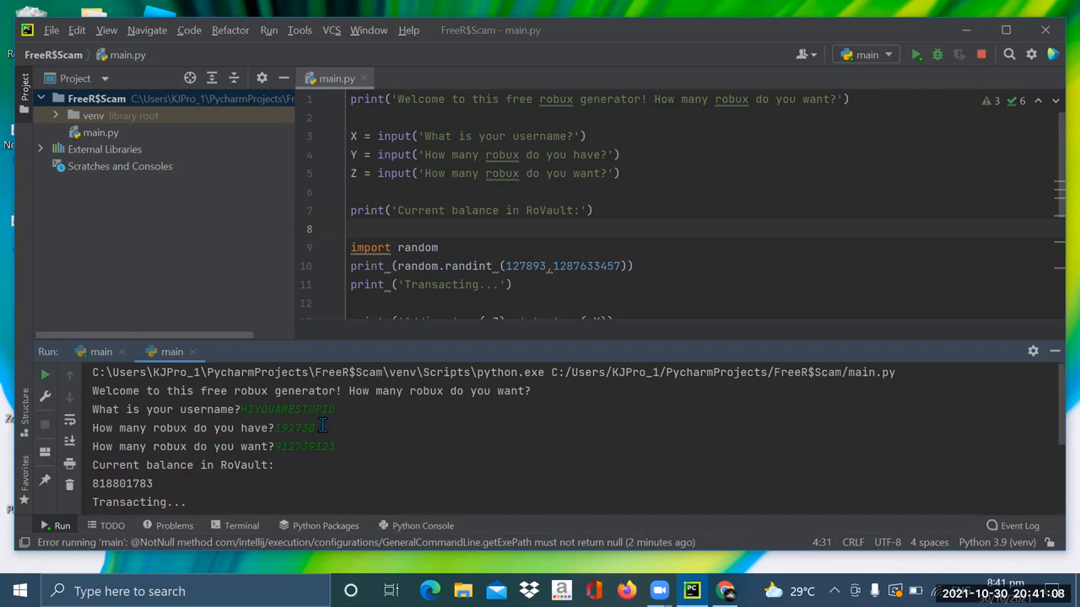
{"action": "double_click", "coordinate": [294, 428]}
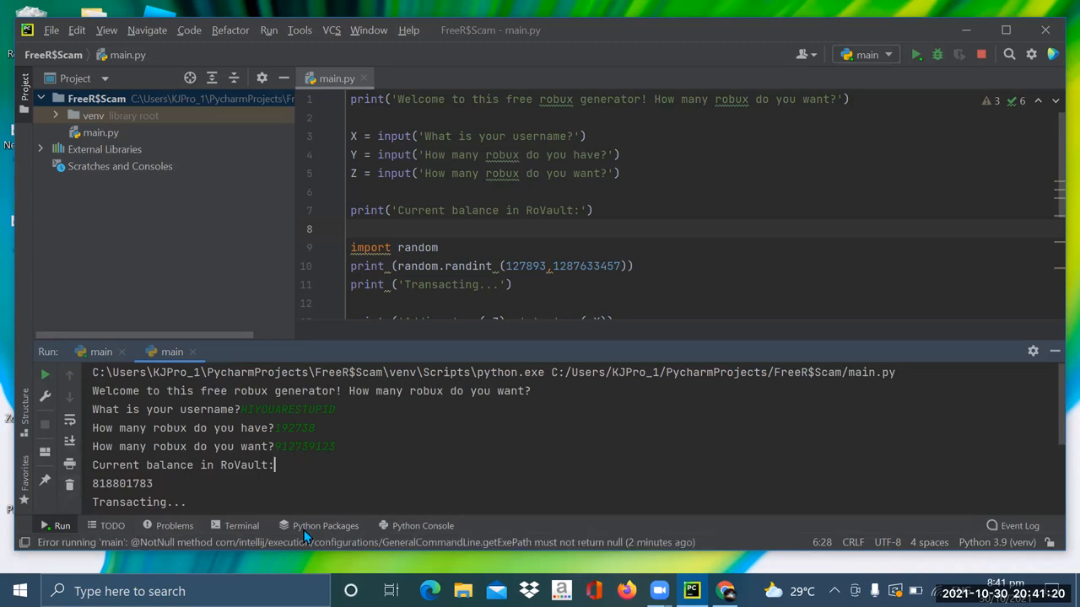
{"action": "mouse_move", "coordinate": [162, 430]}
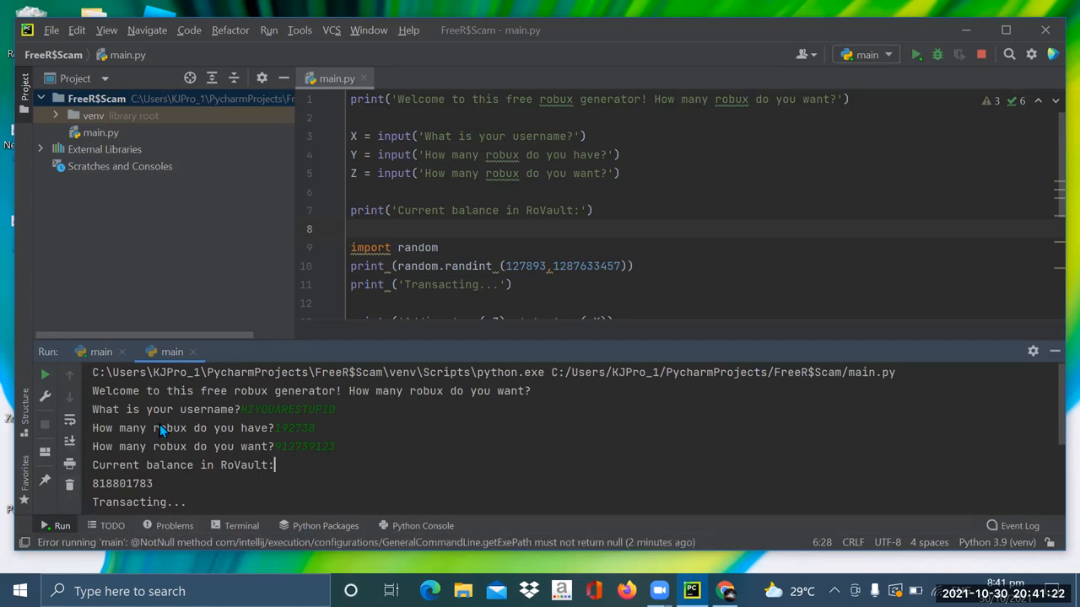